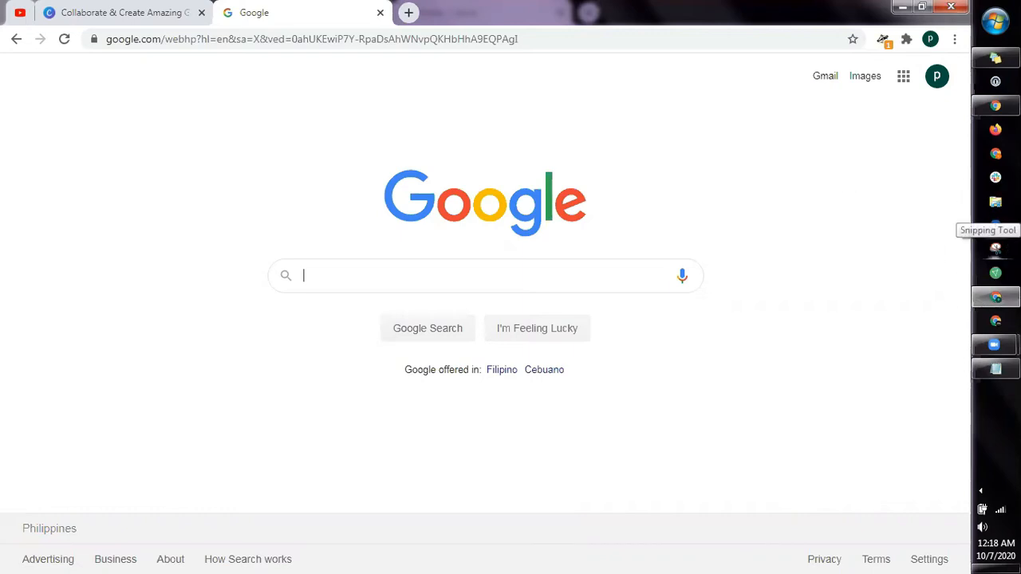
Bring up the 'Get started with Canva' sign-up options on canva.com.
{"action": "left_click", "coordinate": [994, 249]}
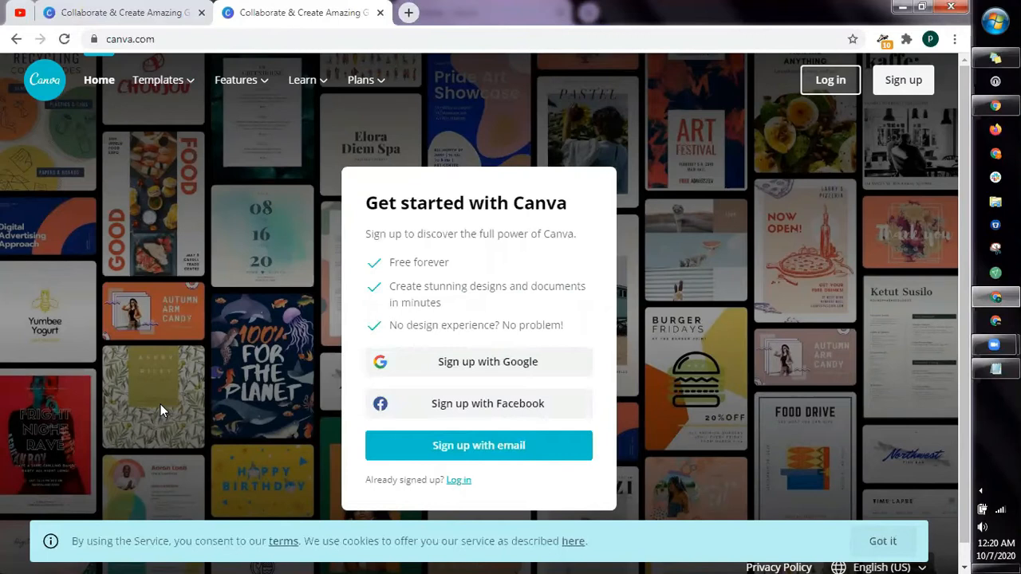
{"action": "mouse_move", "coordinate": [369, 182]}
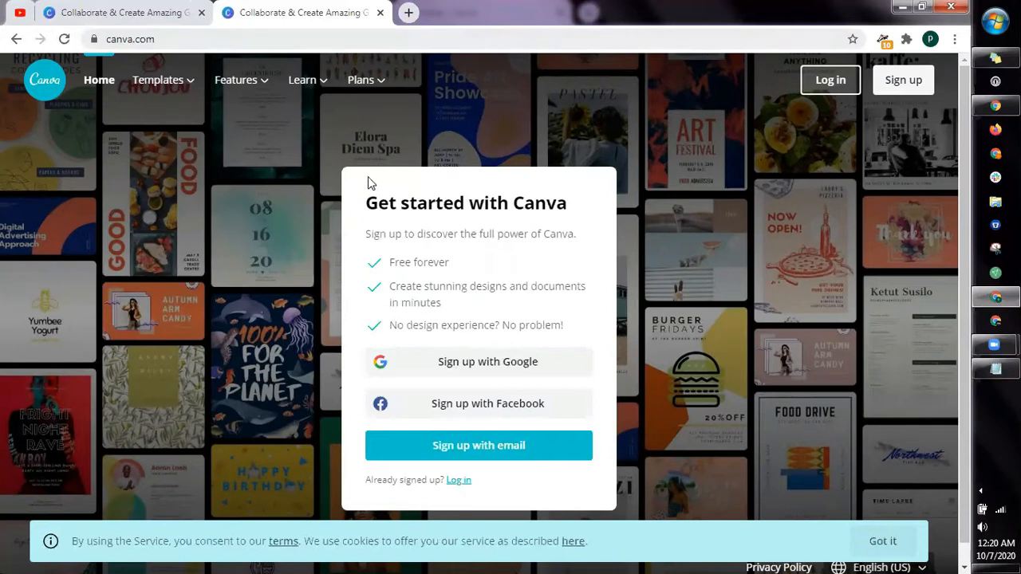
{"action": "mouse_move", "coordinate": [573, 455]}
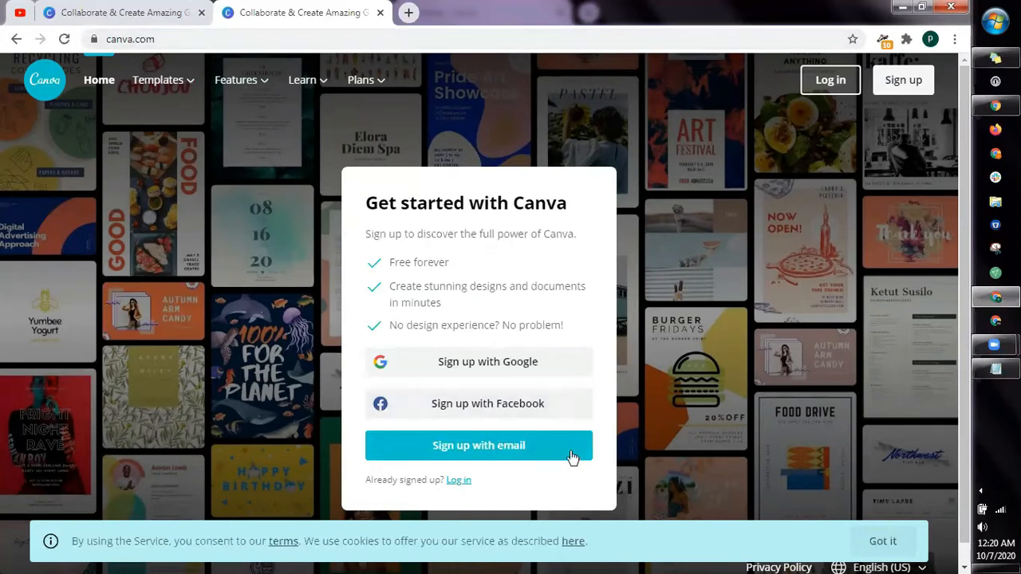
{"action": "mouse_move", "coordinate": [885, 104]}
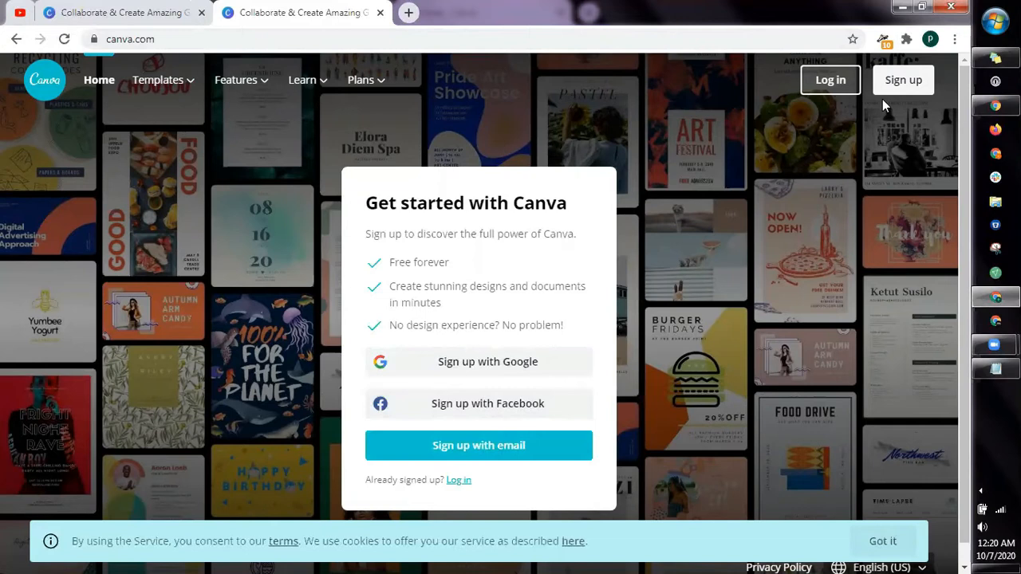
{"action": "mouse_move", "coordinate": [901, 103]}
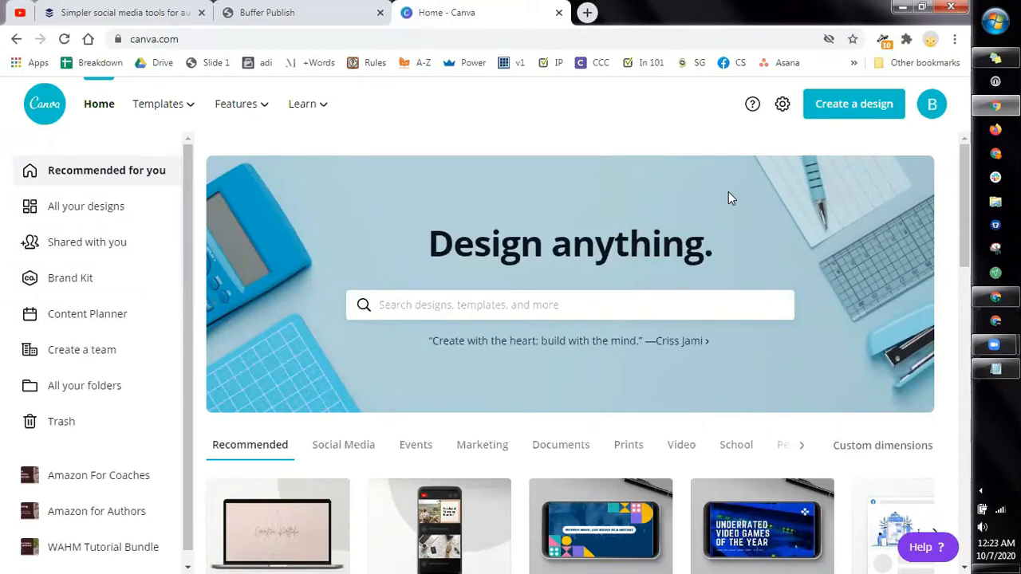
{"action": "mouse_move", "coordinate": [411, 388]}
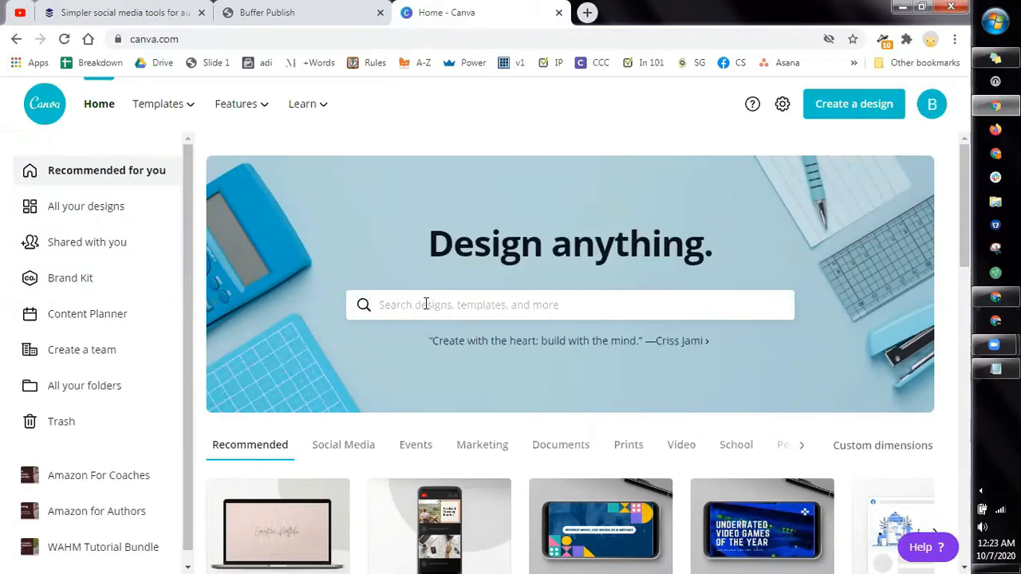
Search Canva for 'presentation' and browse results to create a blank 16:9 design.
{"action": "type", "text": "presentation"}
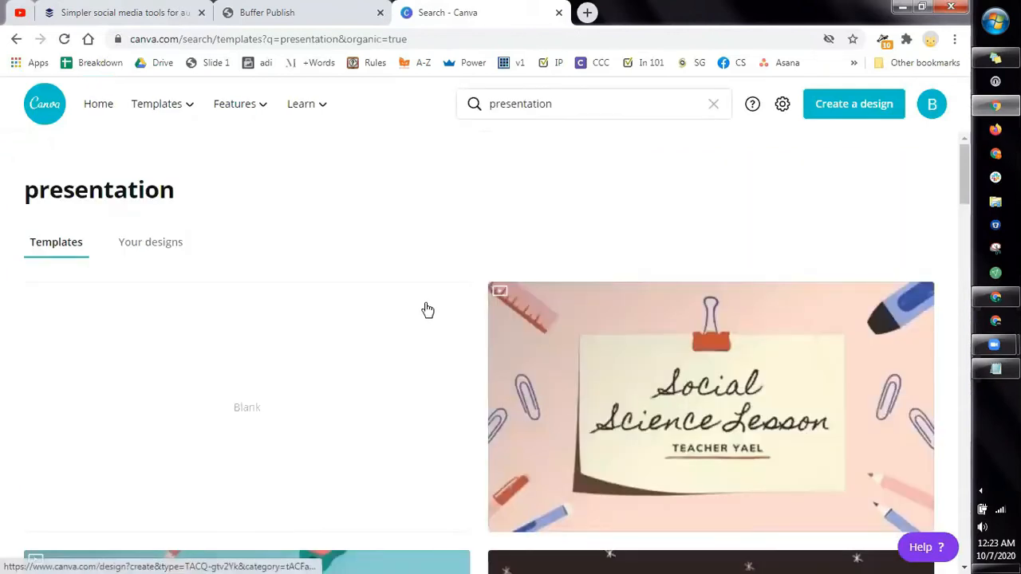
{"action": "scroll", "scroll_direction": "down", "scroll_amount": 3}
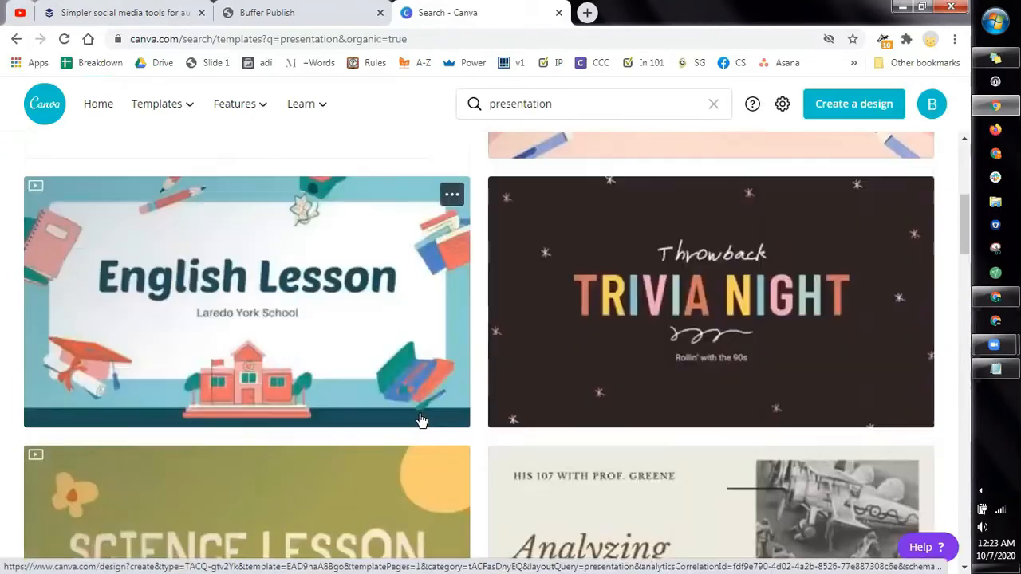
{"action": "scroll", "scroll_direction": "down", "scroll_amount": 3}
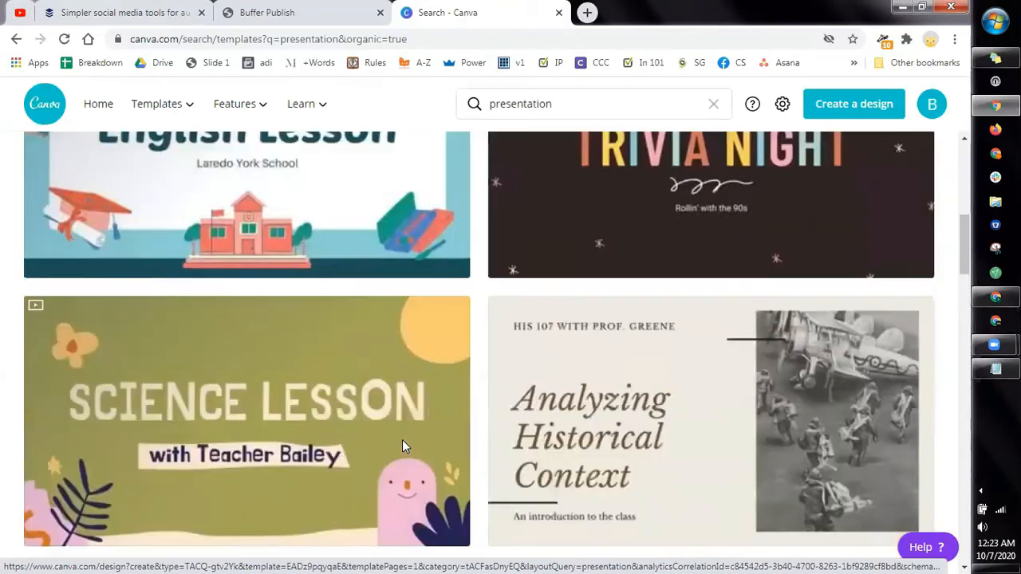
{"action": "scroll", "scroll_direction": "up", "scroll_amount": 3}
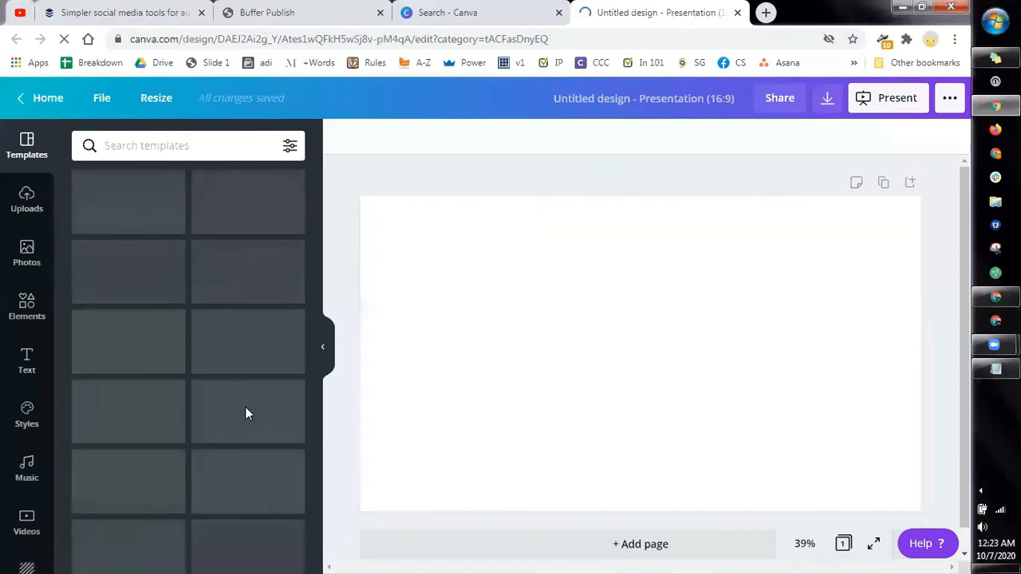
Retitle the untitled design as 'Buffer for Portfolio'.
{"action": "left_click", "coordinate": [27, 146]}
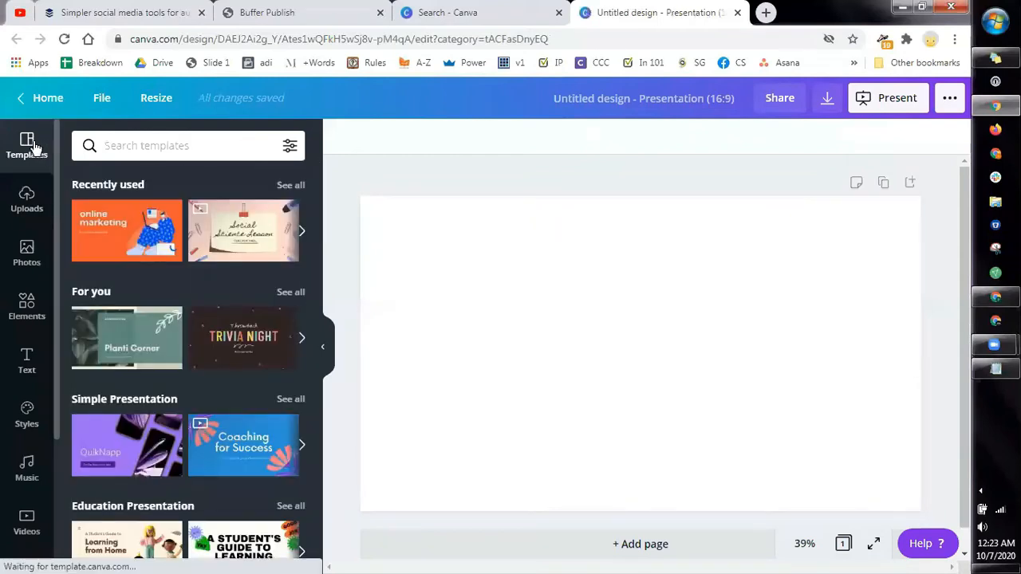
{"action": "mouse_move", "coordinate": [26, 146]}
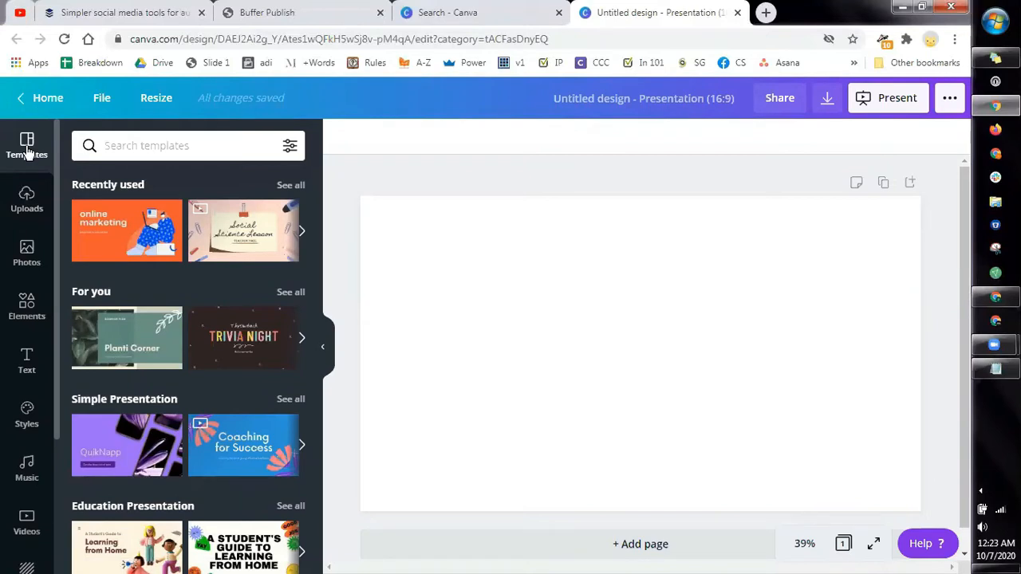
{"action": "mouse_move", "coordinate": [426, 96]}
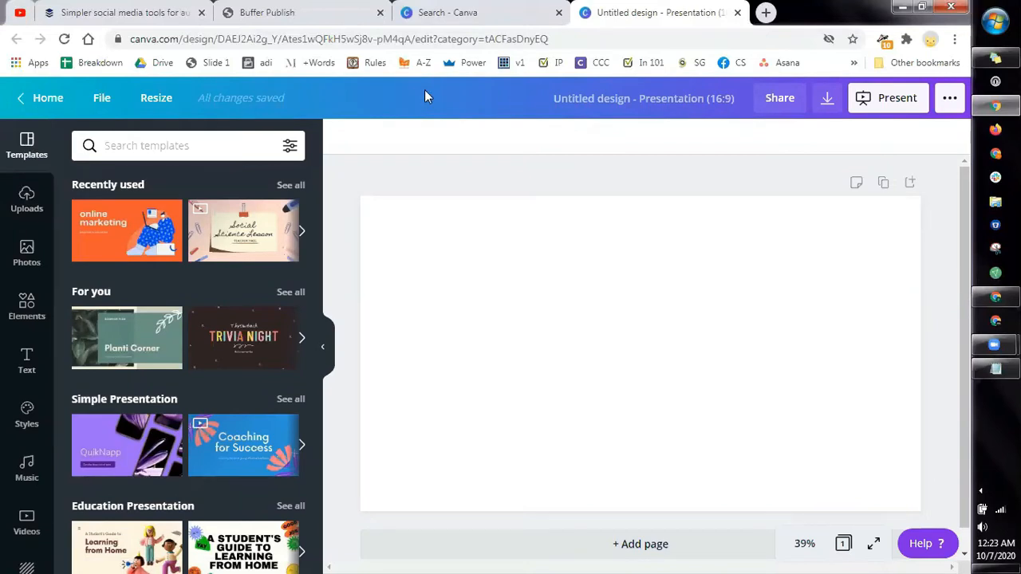
{"action": "left_click", "coordinate": [643, 98]}
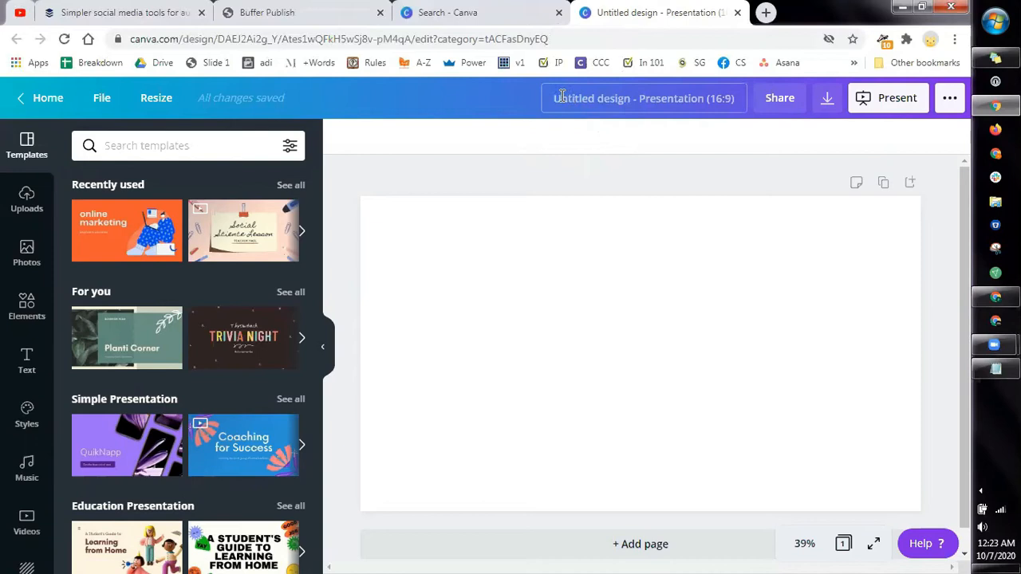
{"action": "left_click", "coordinate": [642, 98]}
{"action": "type", "text": "Buffer for P"}
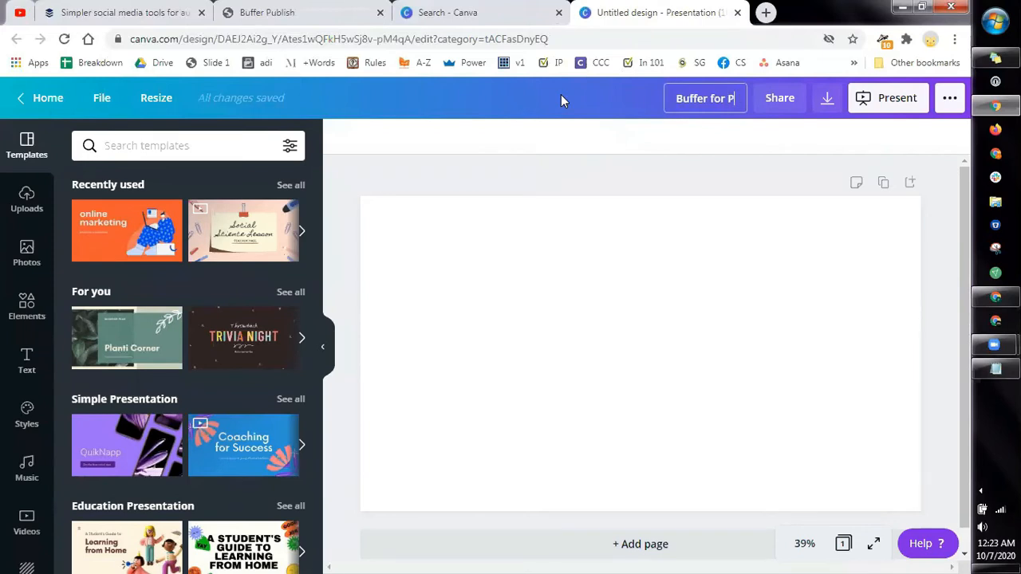
{"action": "type", "text": "ortfolio"}
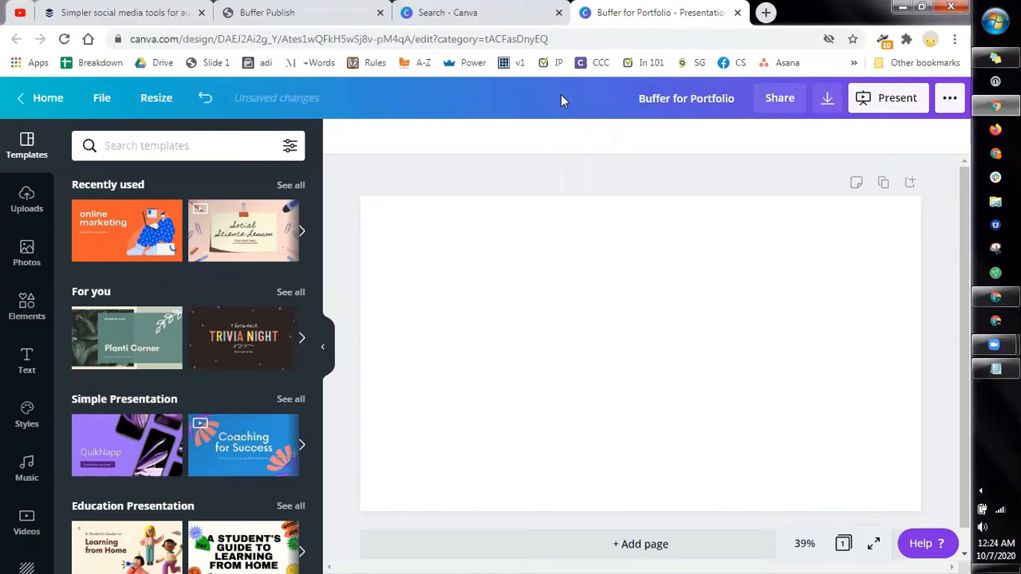
Apply the Bold Orange and Blue Online Marketing template's first page to slide 1.
{"action": "left_click", "coordinate": [686, 99]}
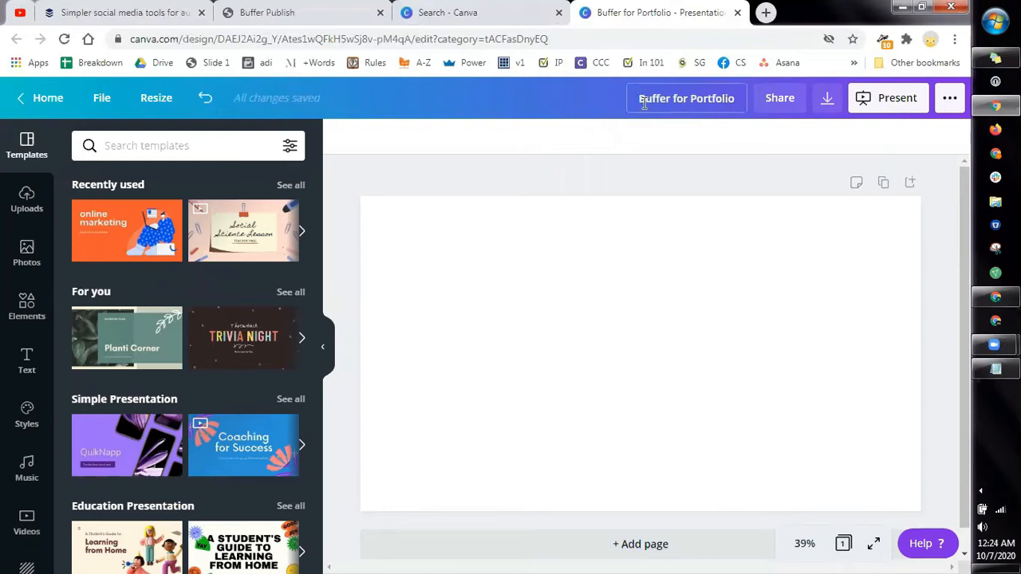
{"action": "scroll", "scroll_direction": "down", "scroll_amount": 3}
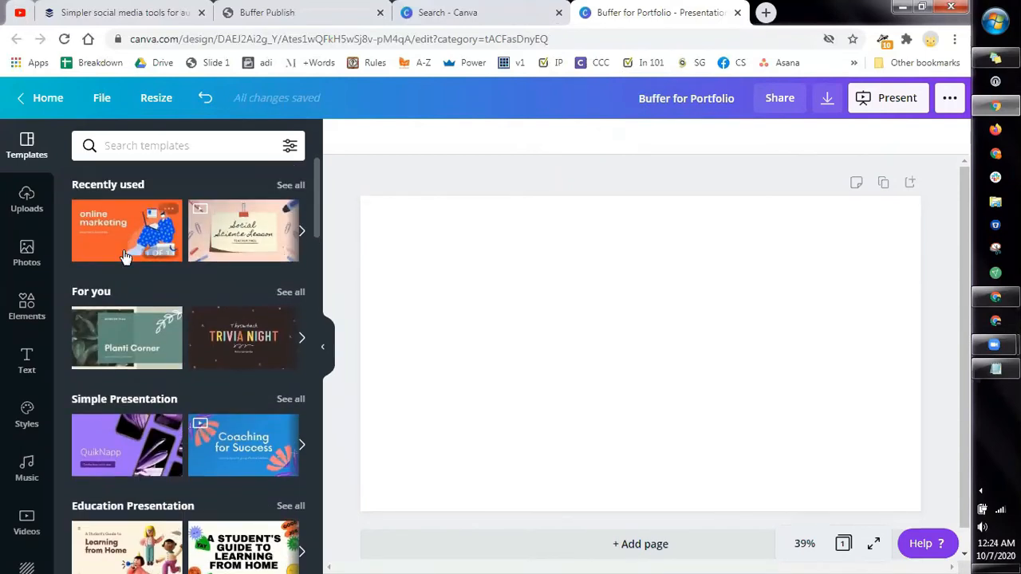
{"action": "scroll", "scroll_direction": "down", "scroll_amount": 3}
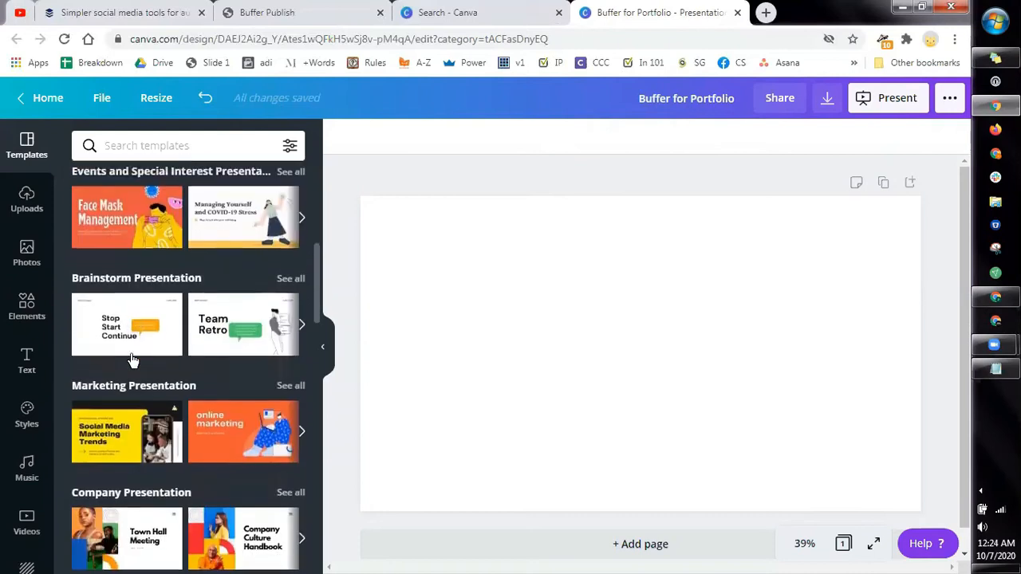
{"action": "scroll", "scroll_direction": "down", "scroll_amount": 3}
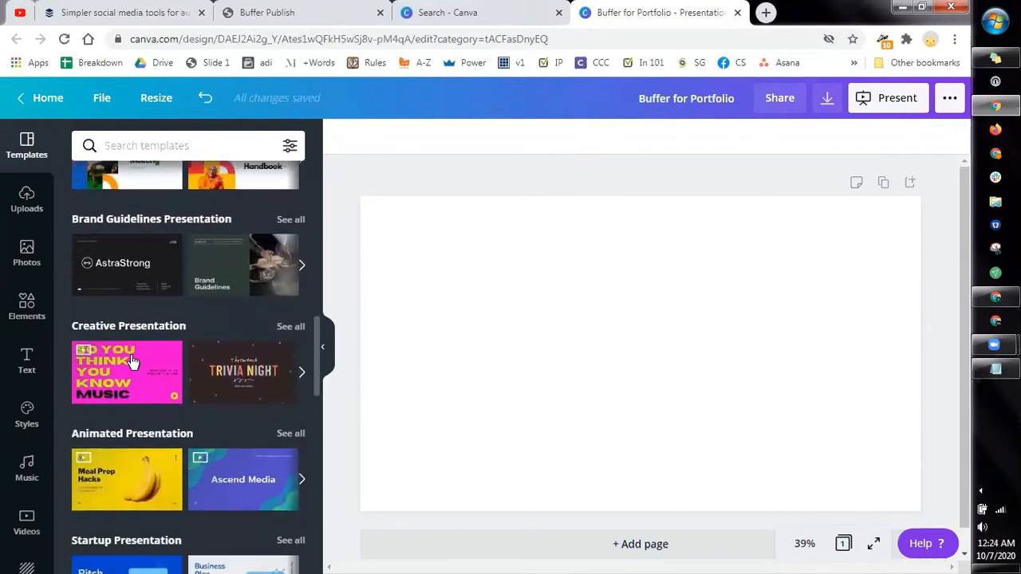
{"action": "scroll", "scroll_direction": "down", "scroll_amount": 3}
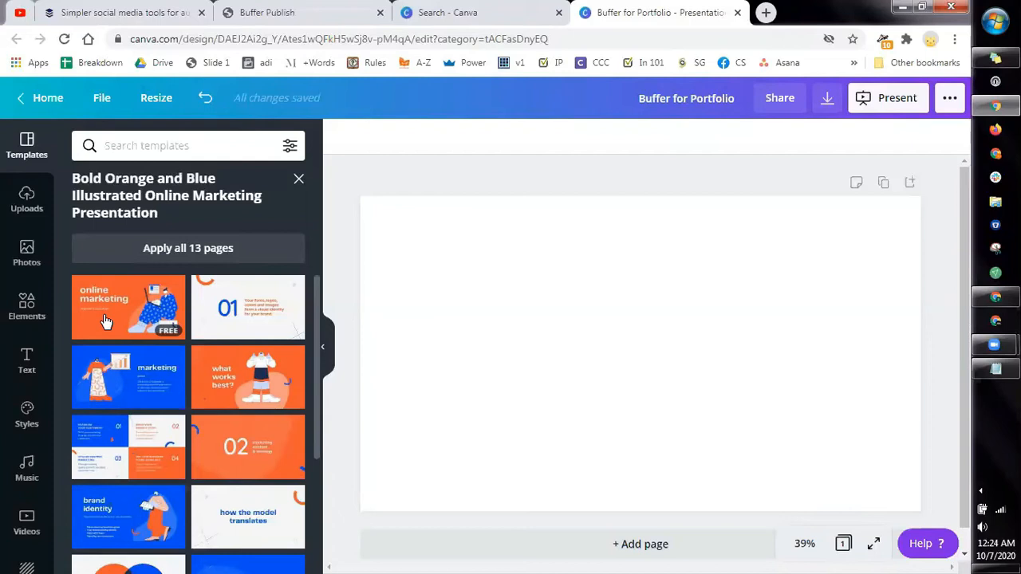
{"action": "mouse_move", "coordinate": [121, 291]}
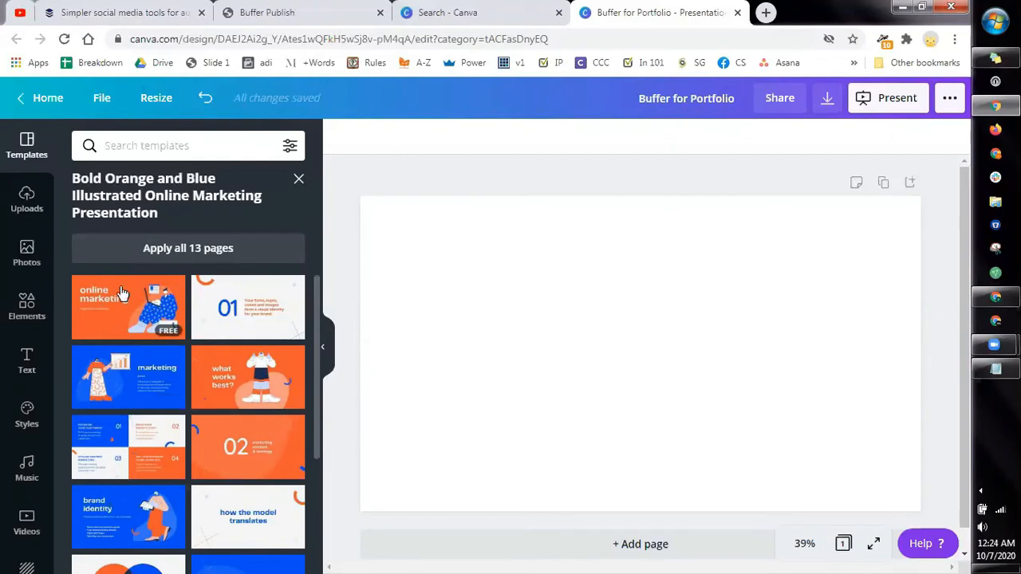
{"action": "mouse_move", "coordinate": [107, 326]}
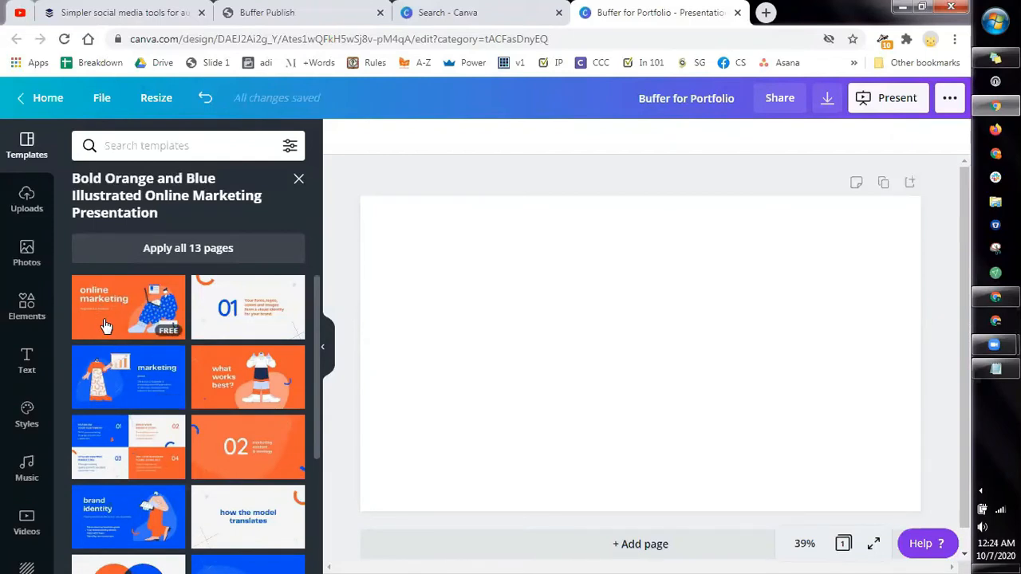
{"action": "left_click", "coordinate": [127, 307]}
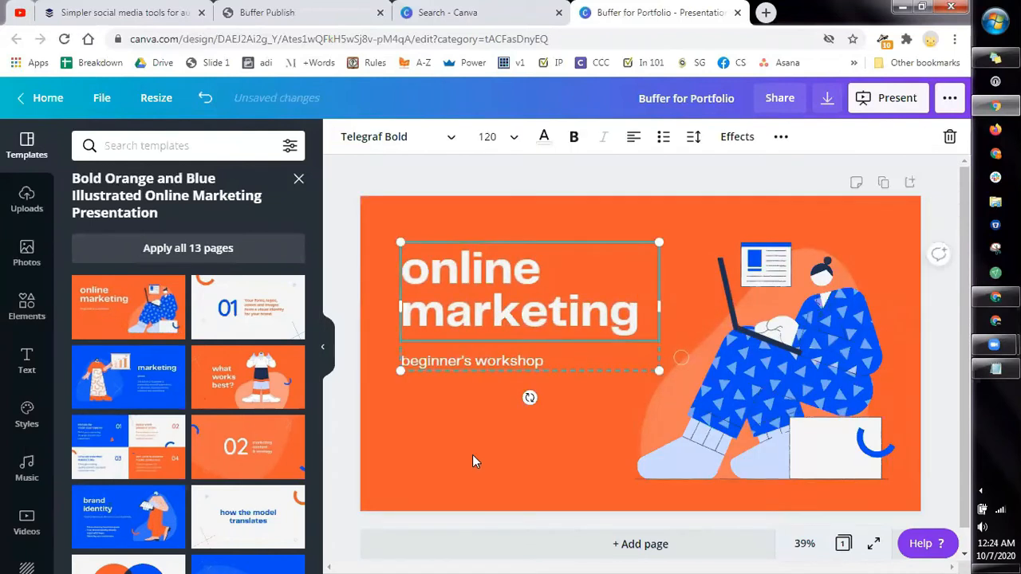
{"action": "left_click", "coordinate": [475, 459]}
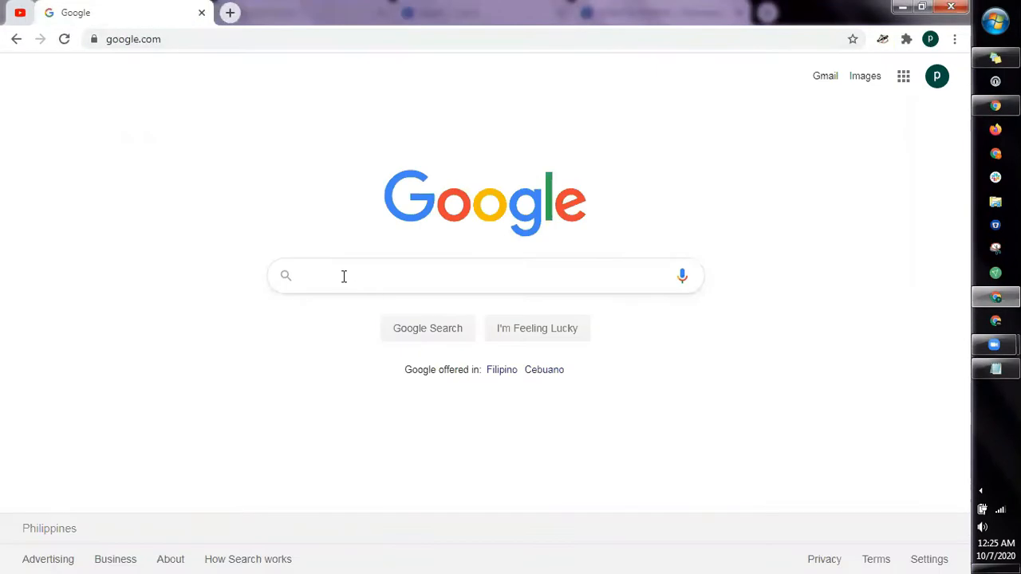
Search Google for 'tools used by social media manager'.
{"action": "type", "text": "t"}
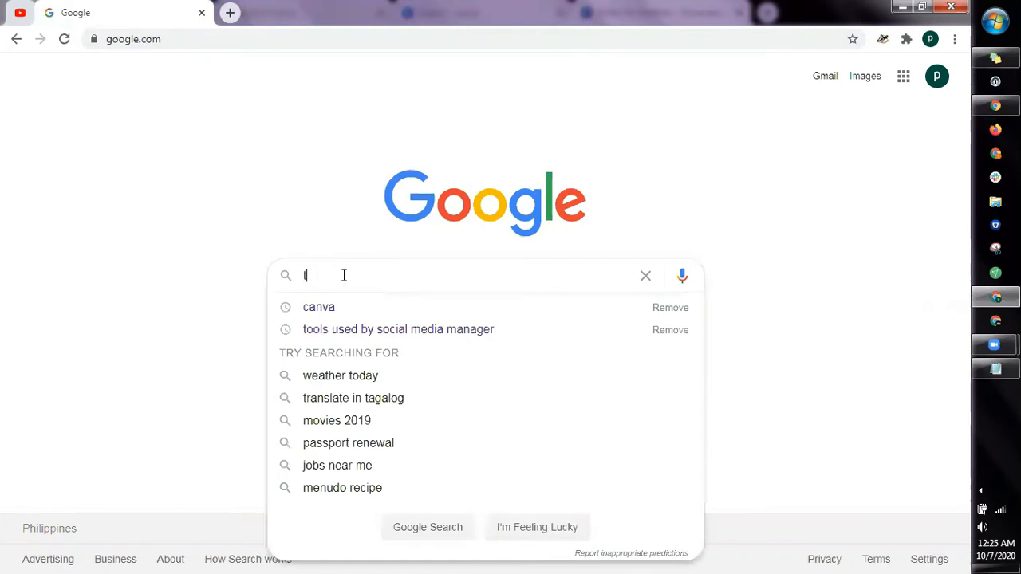
{"action": "type", "text": "ools used by"}
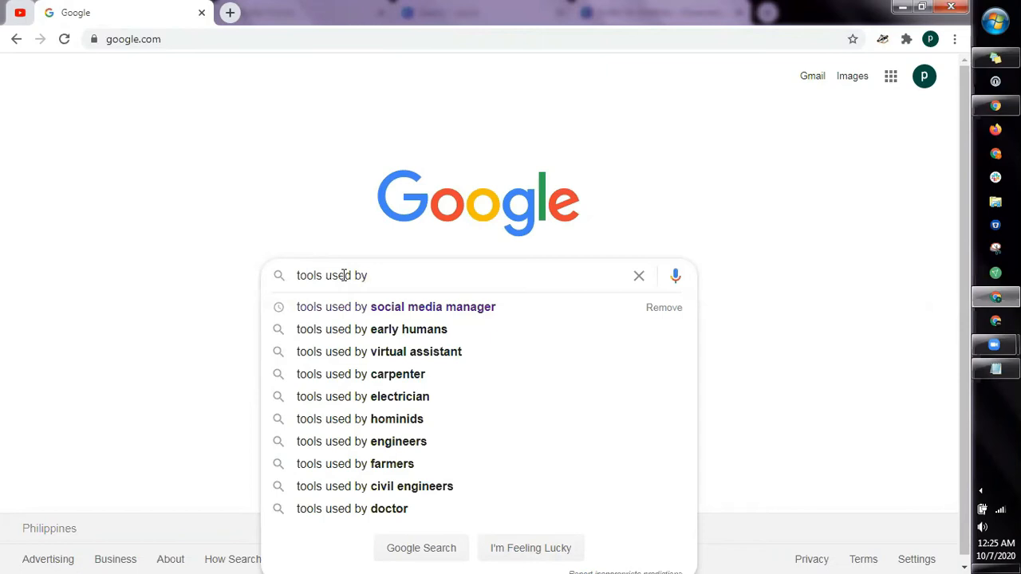
{"action": "type", "text": "real estate"}
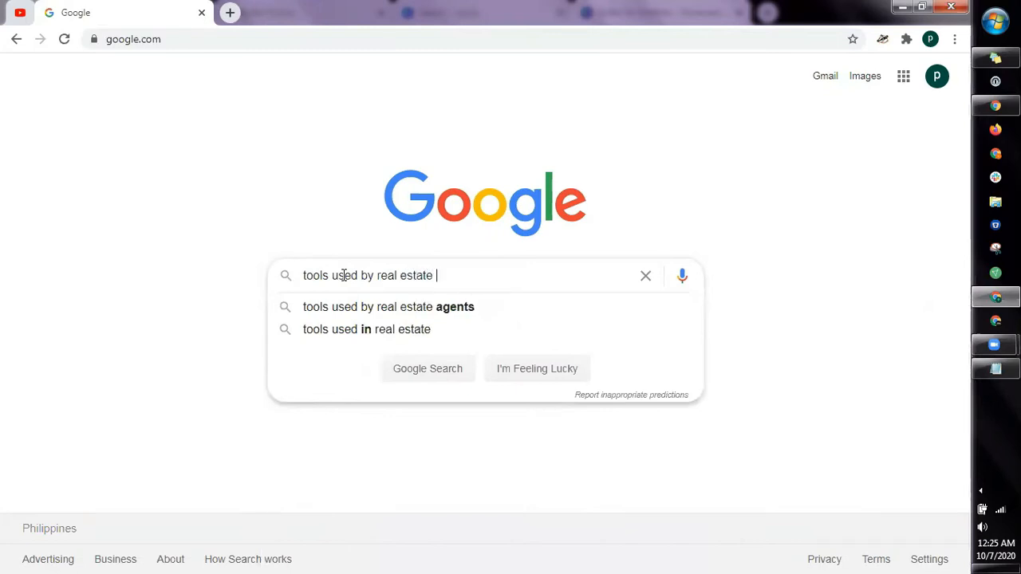
{"action": "type", "text": "virtual assistant"}
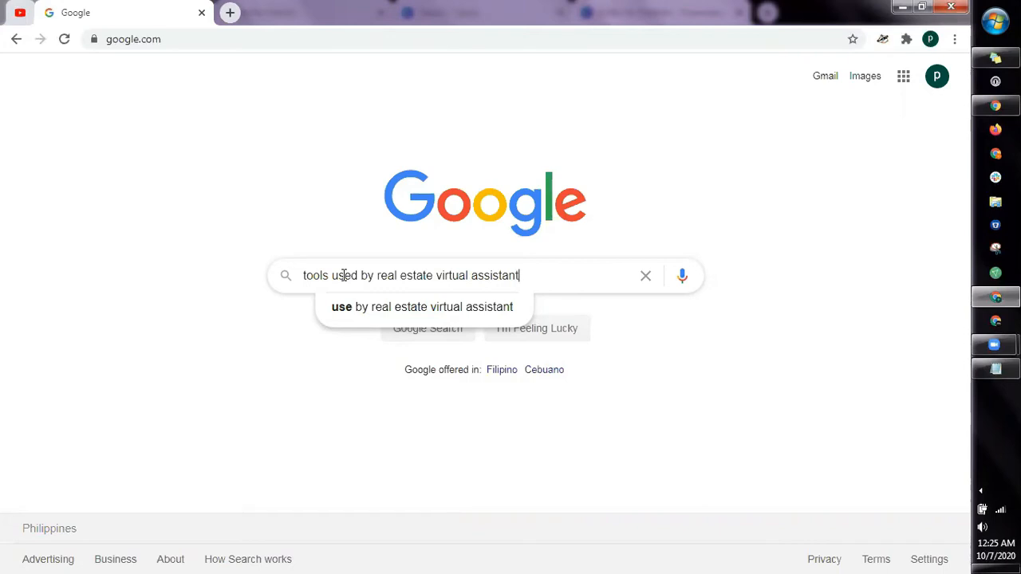
{"action": "key", "text": "Backspace"}
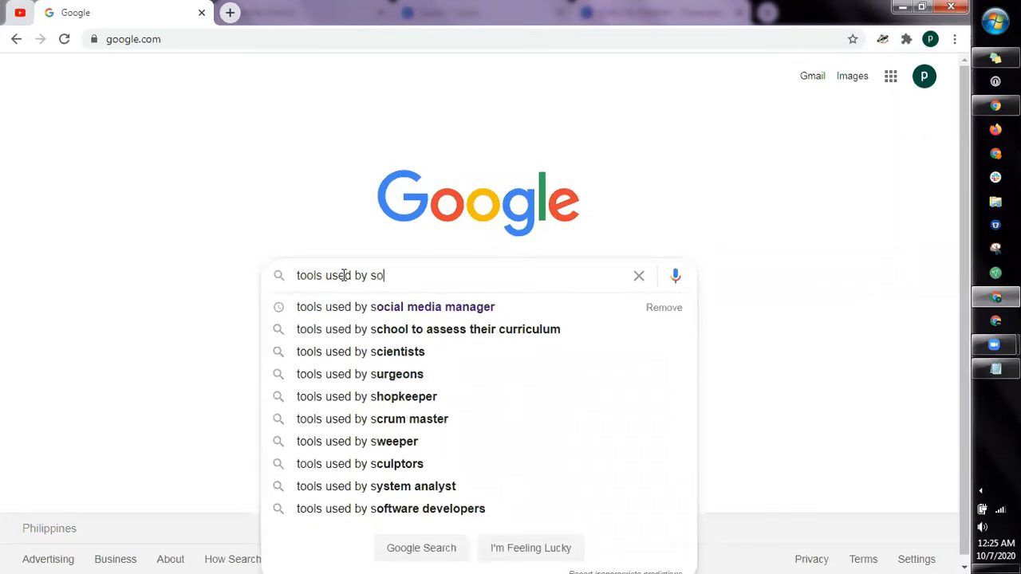
{"action": "left_click", "coordinate": [395, 306]}
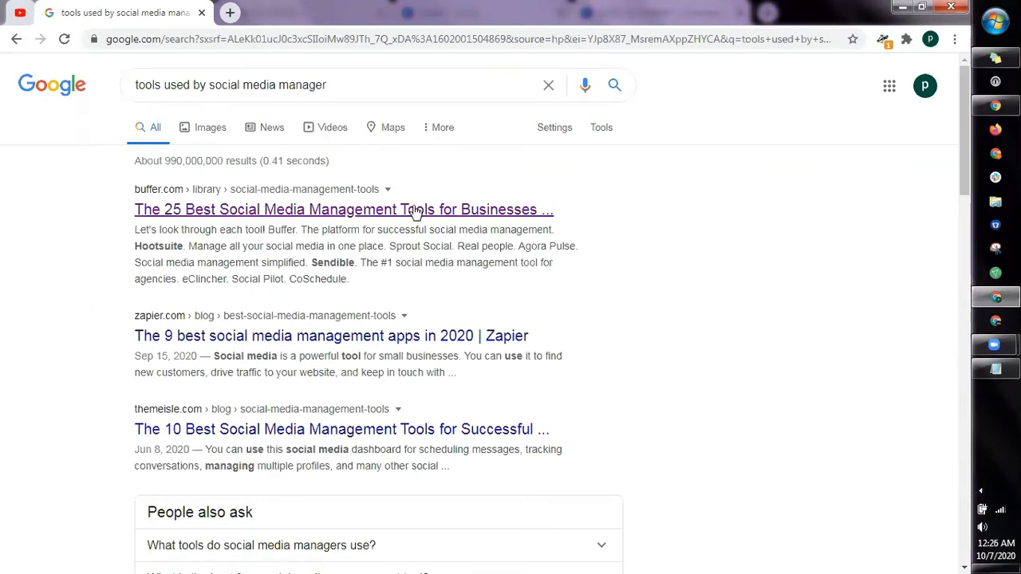
Open Buffer's 25 social media management tools article in a new tab and scroll it.
{"action": "left_click", "coordinate": [343, 209]}
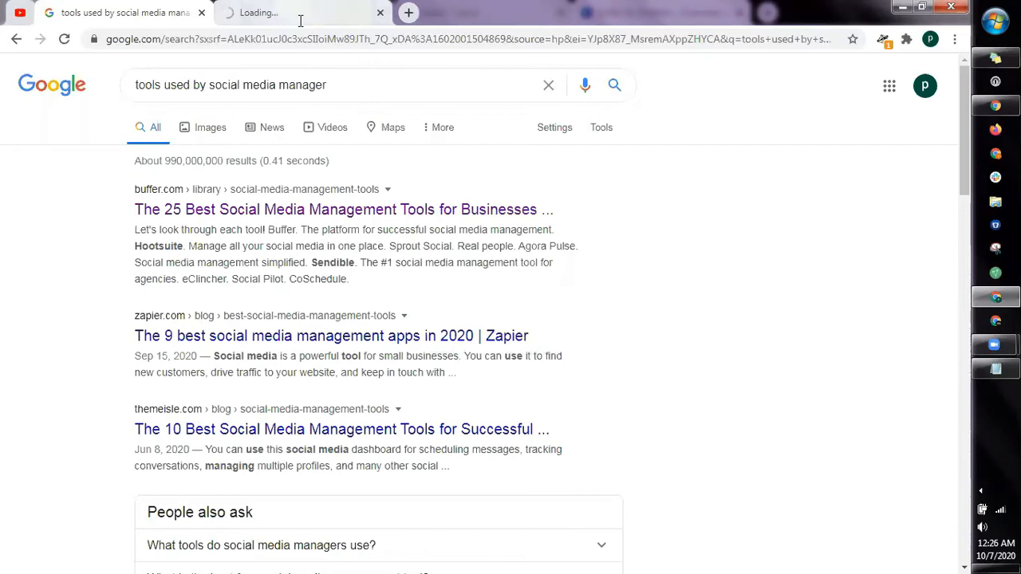
{"action": "left_click", "coordinate": [343, 209]}
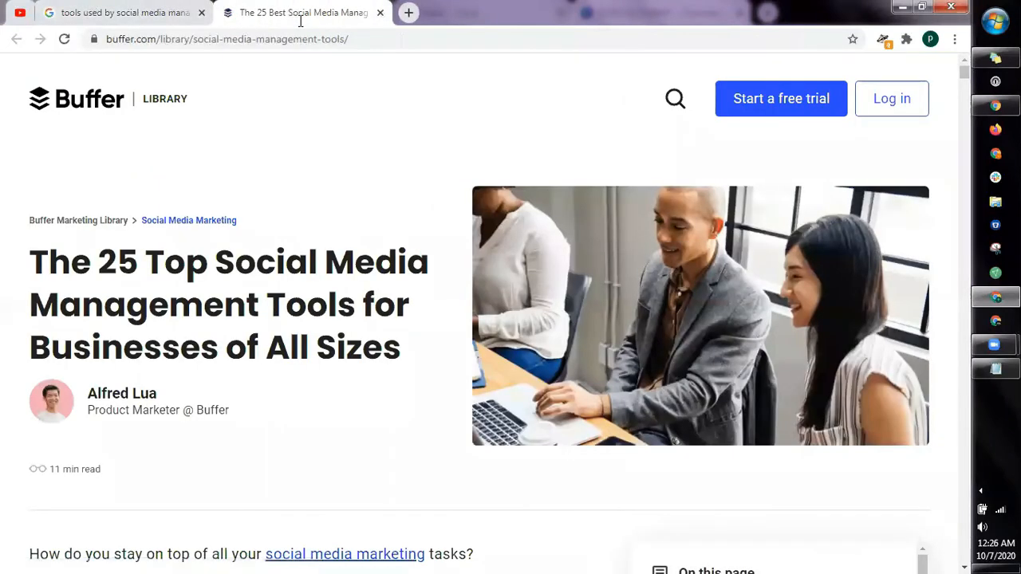
{"action": "scroll", "scroll_direction": "down", "scroll_amount": 3}
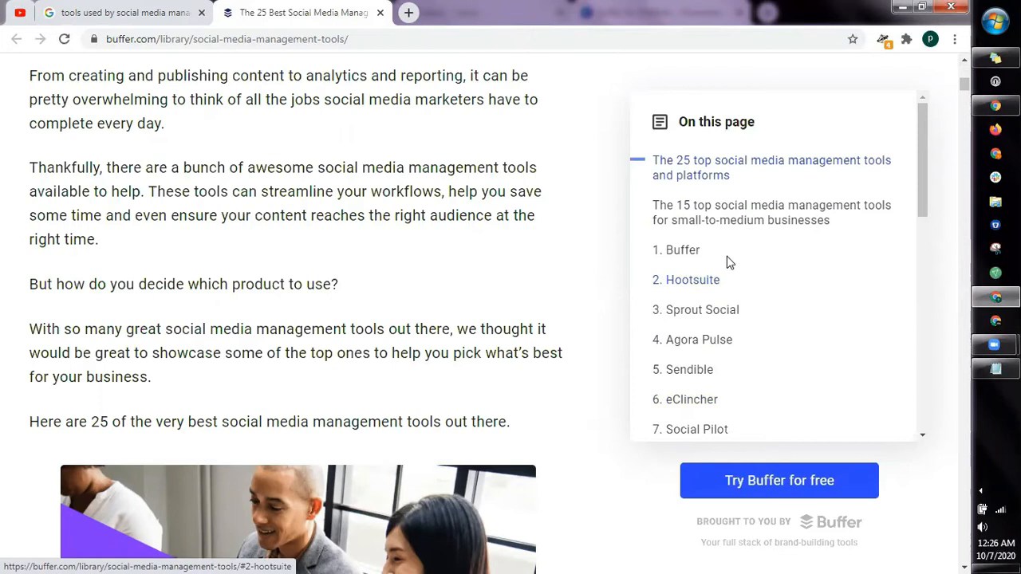
{"action": "mouse_move", "coordinate": [682, 250]}
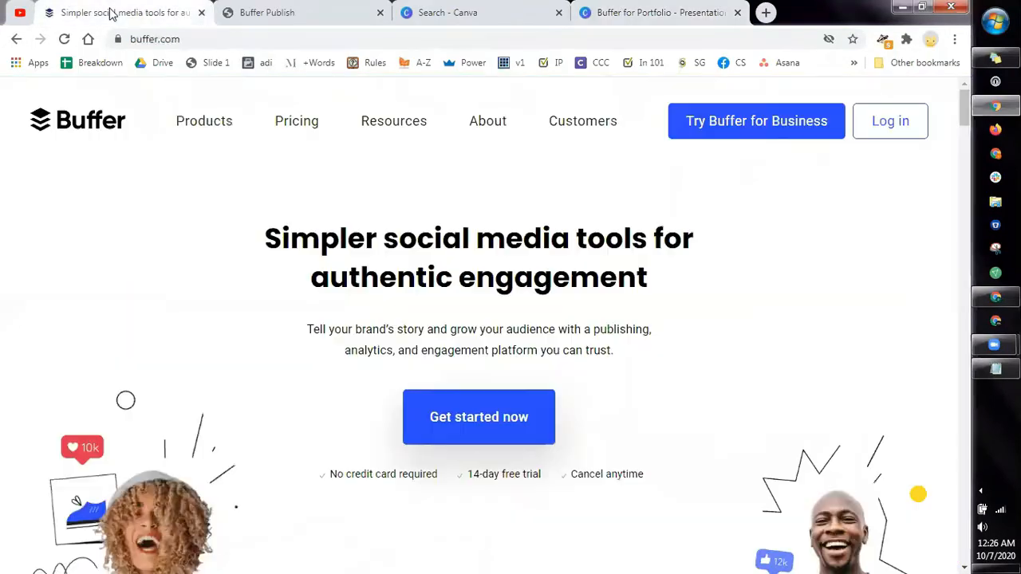
{"action": "mouse_move", "coordinate": [86, 198]}
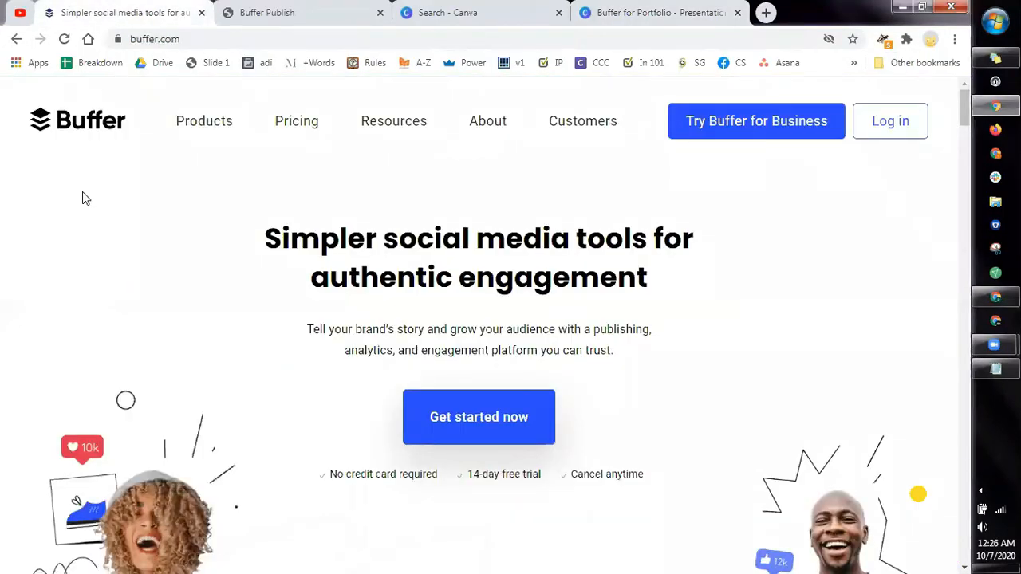
{"action": "mouse_move", "coordinate": [89, 236]}
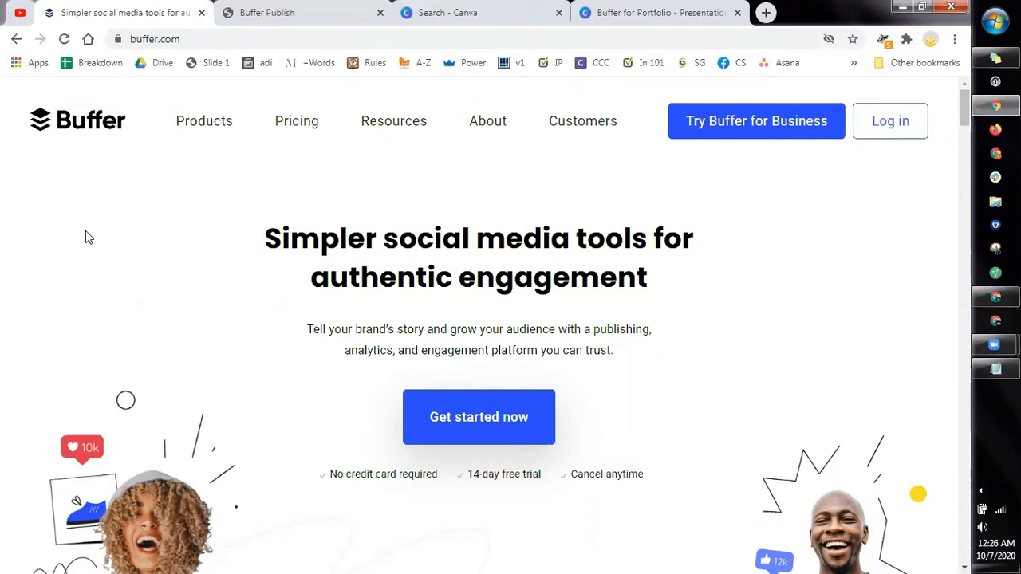
{"action": "mouse_move", "coordinate": [334, 458]}
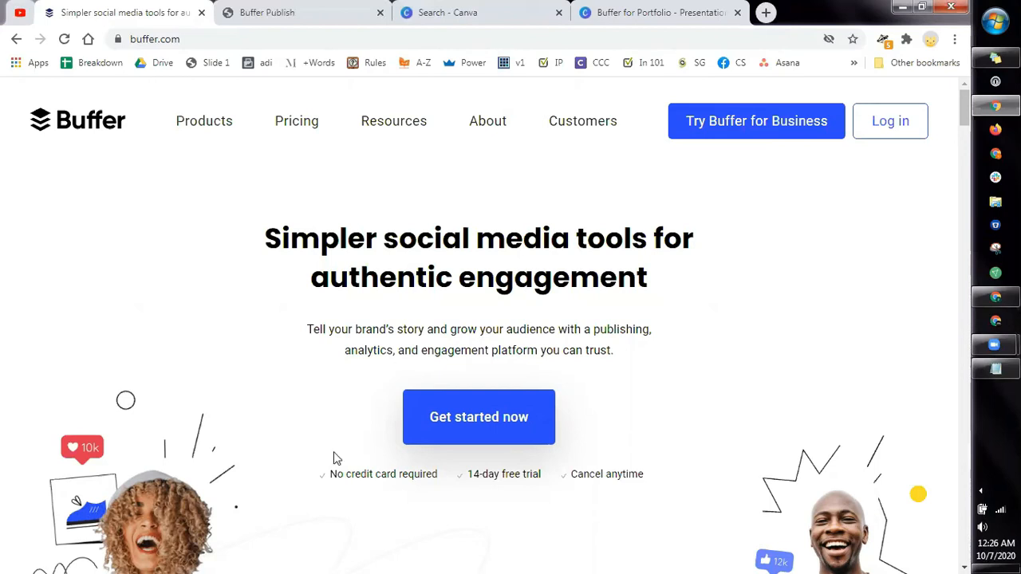
{"action": "mouse_move", "coordinate": [537, 489]}
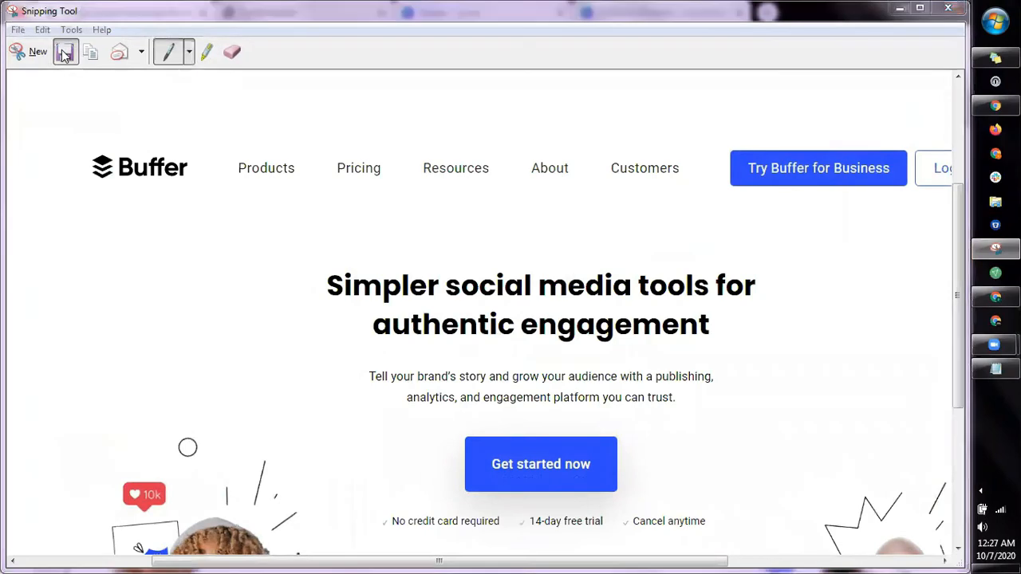
Save the Buffer homepage snip to a file.
{"action": "left_click", "coordinate": [65, 51]}
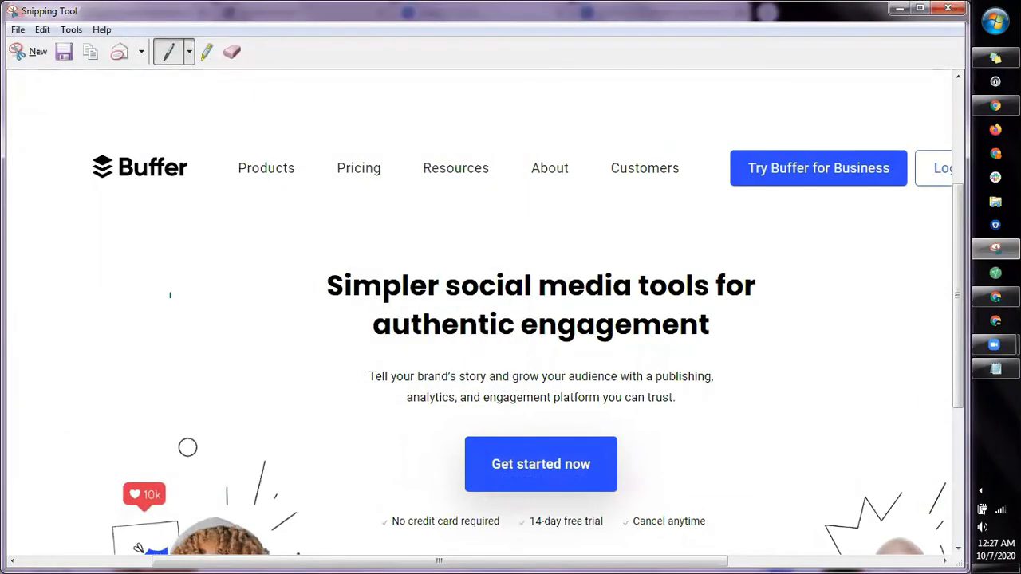
{"action": "mouse_move", "coordinate": [174, 301]}
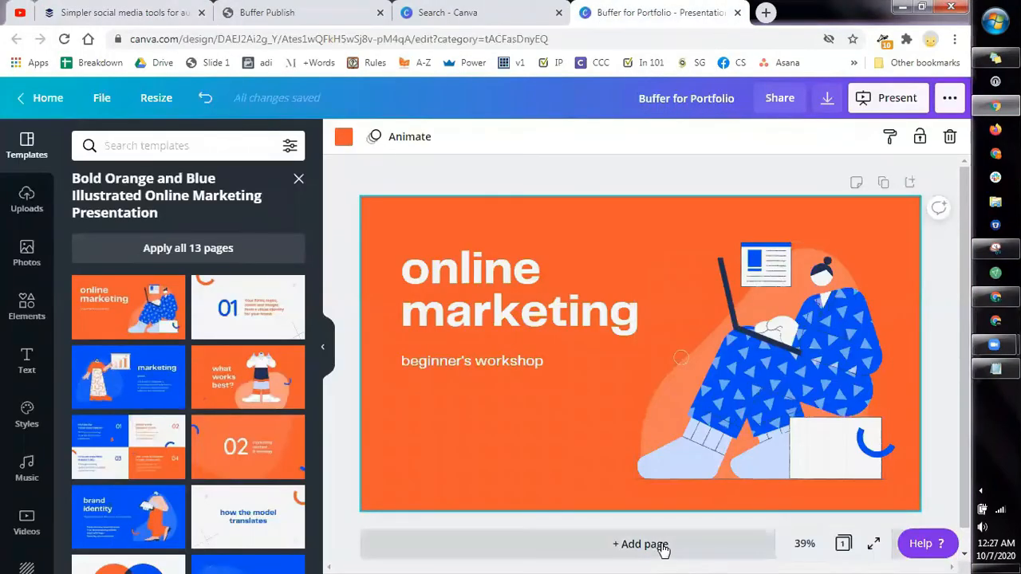
Add a blank page 2 and upload the Capture 6 screenshot from the device.
{"action": "left_click", "coordinate": [640, 543]}
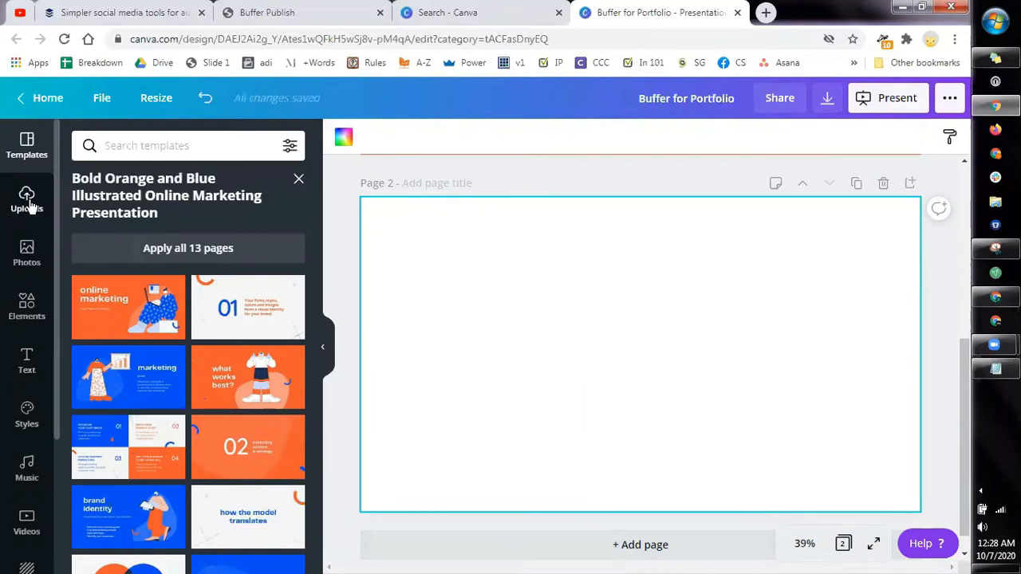
{"action": "left_click", "coordinate": [26, 198]}
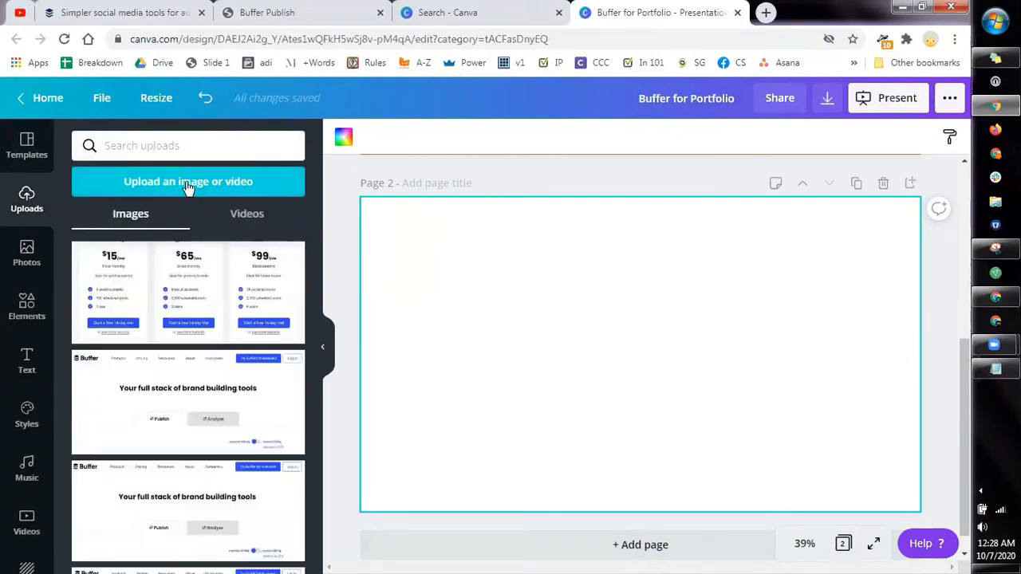
{"action": "left_click", "coordinate": [188, 181]}
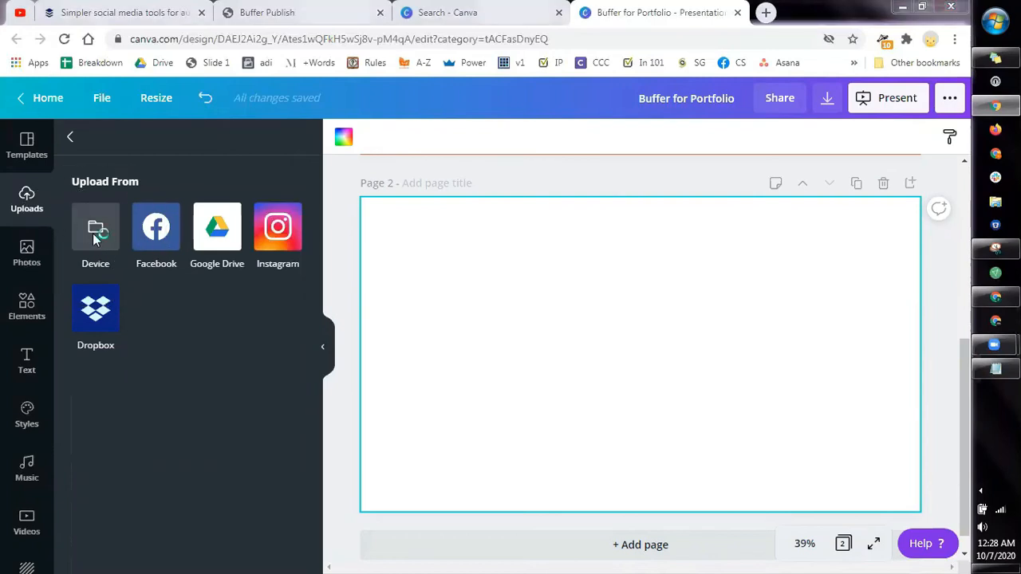
{"action": "left_click", "coordinate": [94, 231]}
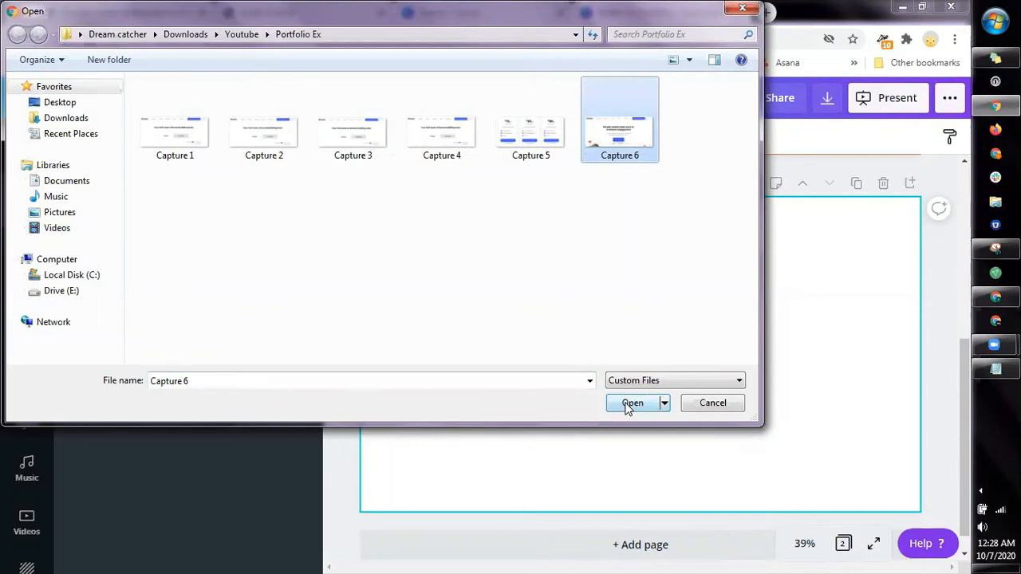
{"action": "left_click", "coordinate": [632, 402]}
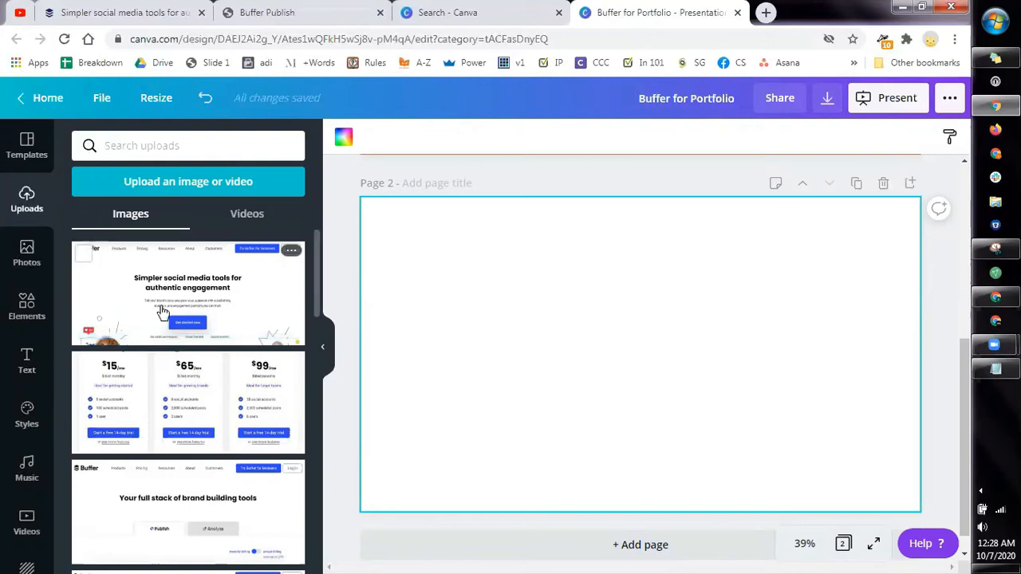
{"action": "mouse_move", "coordinate": [126, 303]}
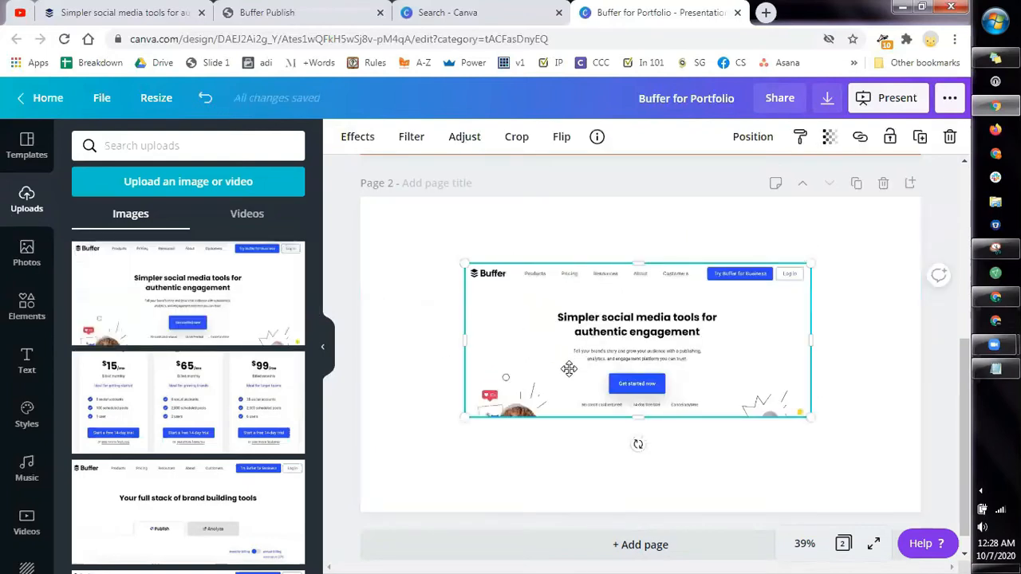
Drag the screenshot's corners to stretch it across most of page 2.
{"action": "left_click_drag", "start_coordinate": [568, 368], "coordinate": [639, 407]}
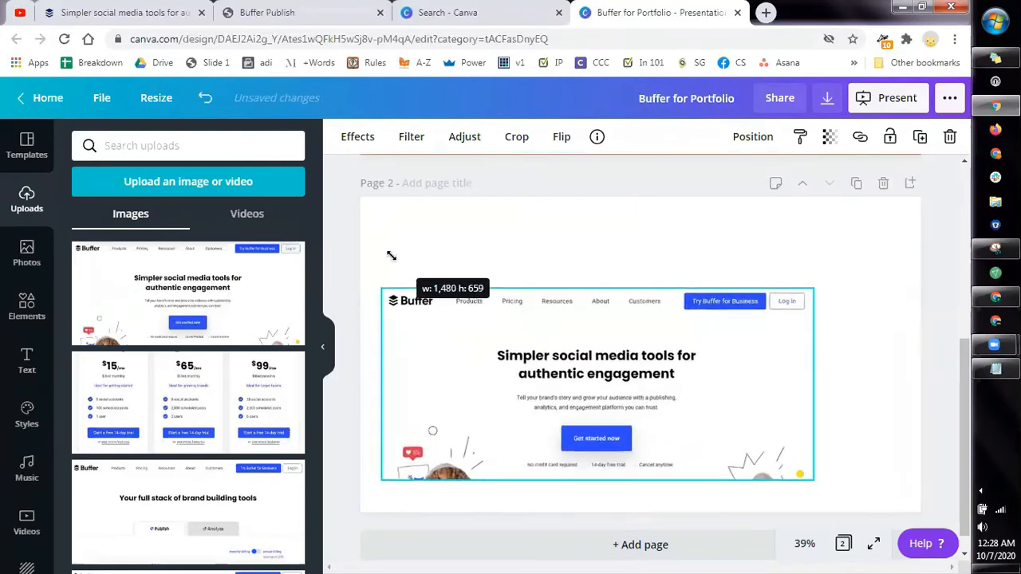
{"action": "left_click_drag", "start_coordinate": [813, 480], "coordinate": [875, 481]}
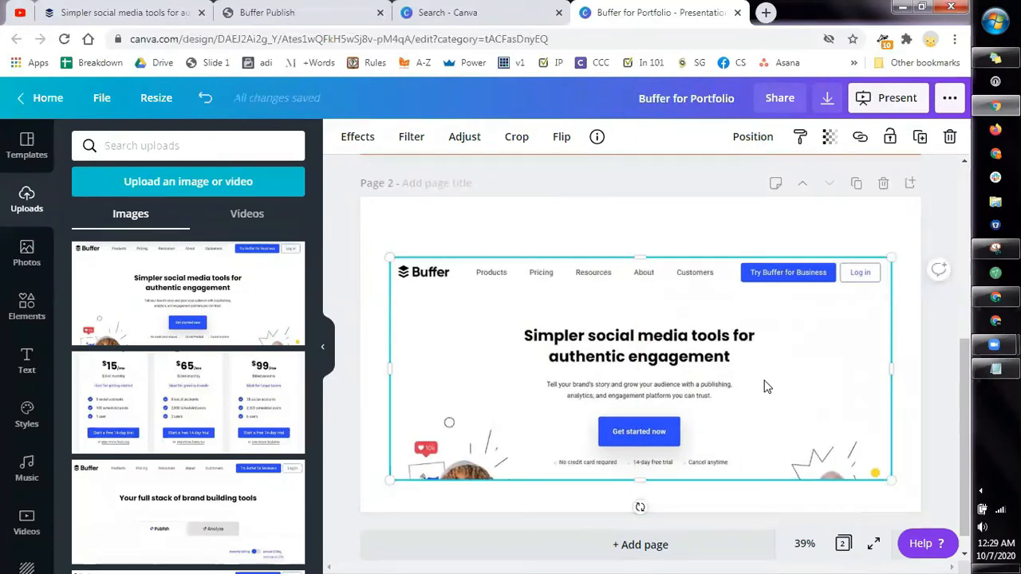
{"action": "mouse_move", "coordinate": [26, 307]}
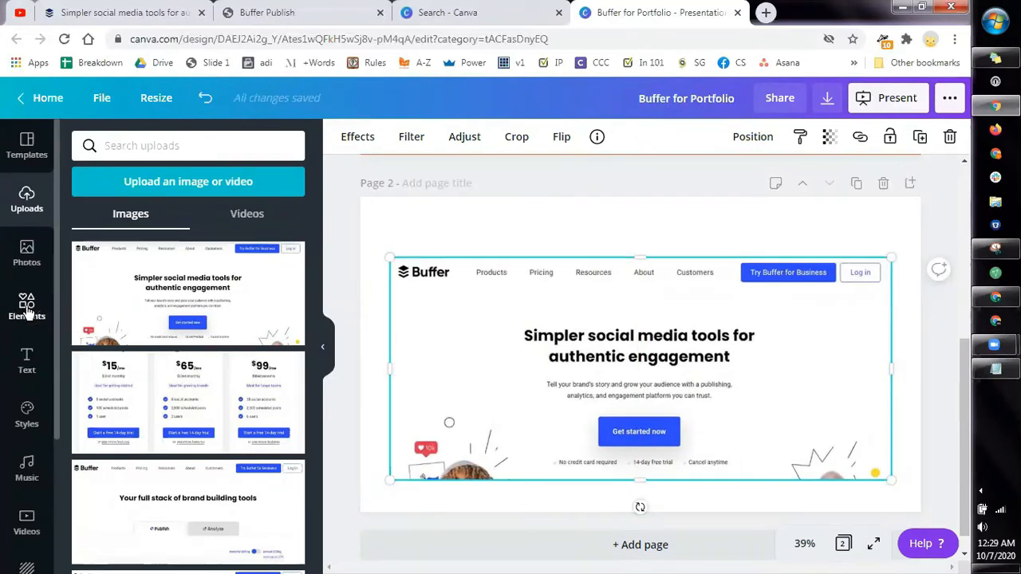
Add orange arrows pointing at 'Try Buffer for Business' and 'Get started now'.
{"action": "left_click", "coordinate": [26, 307]}
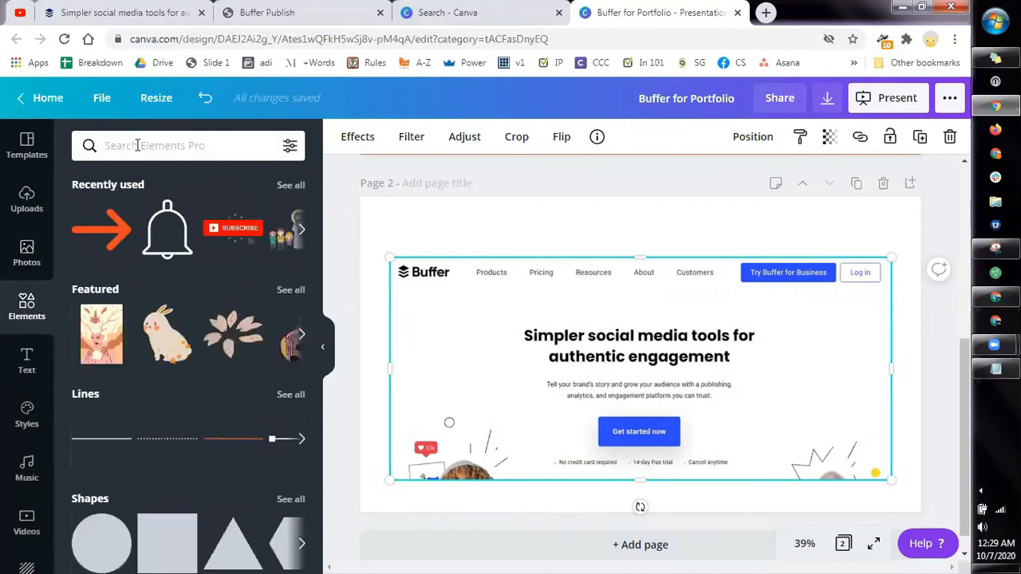
{"action": "type", "text": "arrow"}
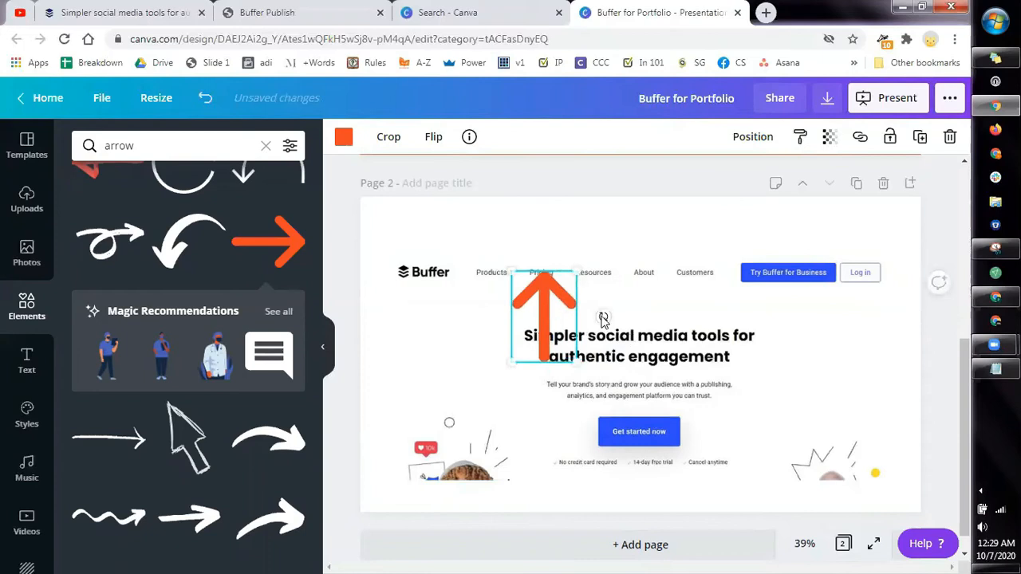
{"action": "left_click_drag", "start_coordinate": [544, 319], "coordinate": [796, 331]}
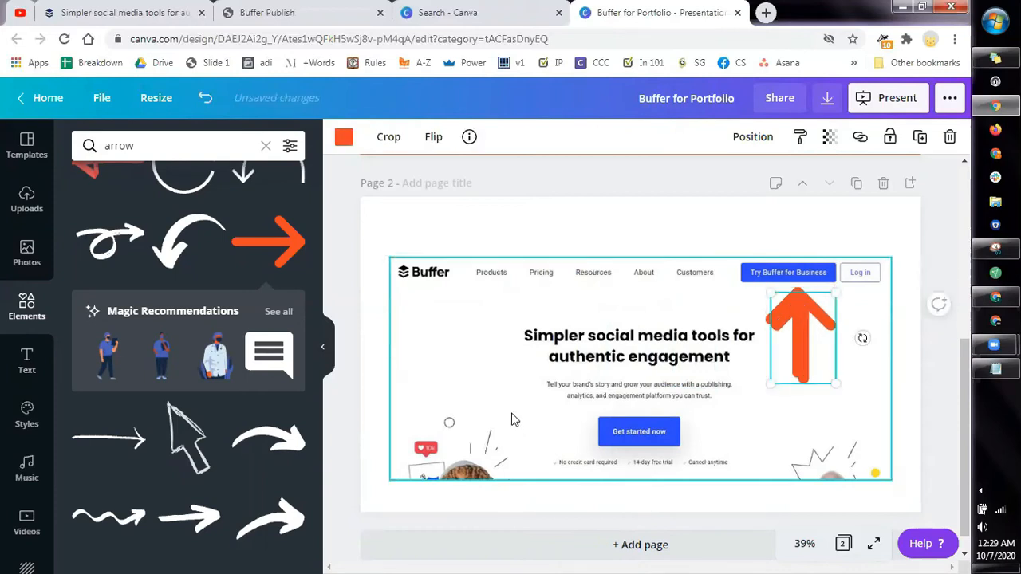
{"action": "left_click_drag", "start_coordinate": [801, 335], "coordinate": [481, 399]}
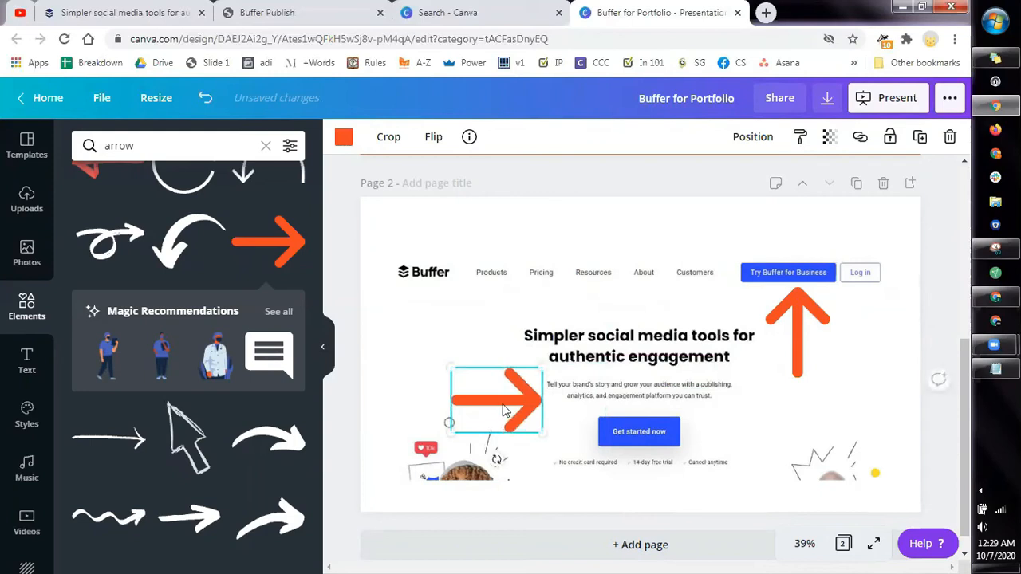
{"action": "left_click_drag", "start_coordinate": [494, 399], "coordinate": [546, 431]}
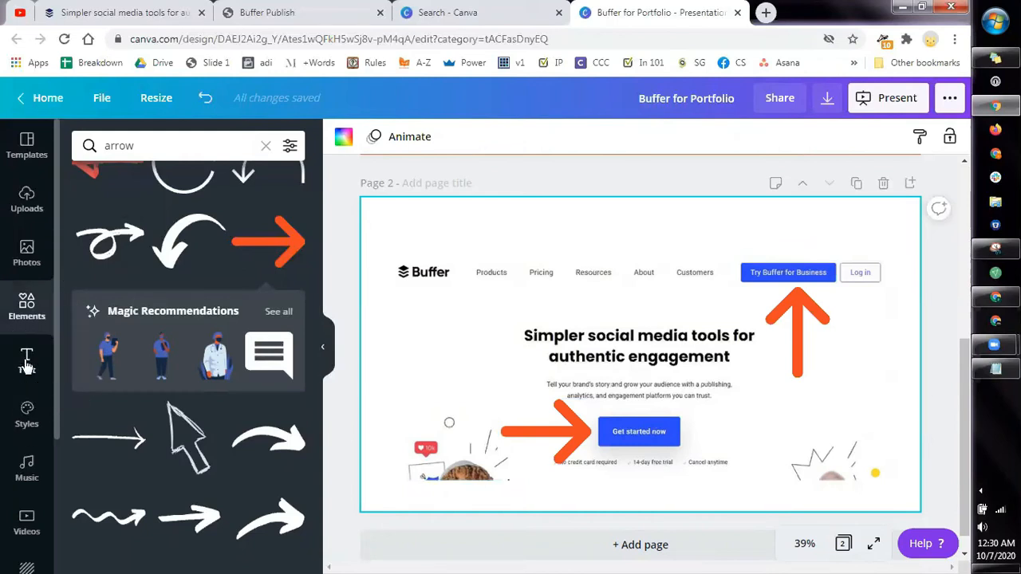
Add a subheading text box to page 2 and adjust its font and spacing.
{"action": "left_click", "coordinate": [26, 360]}
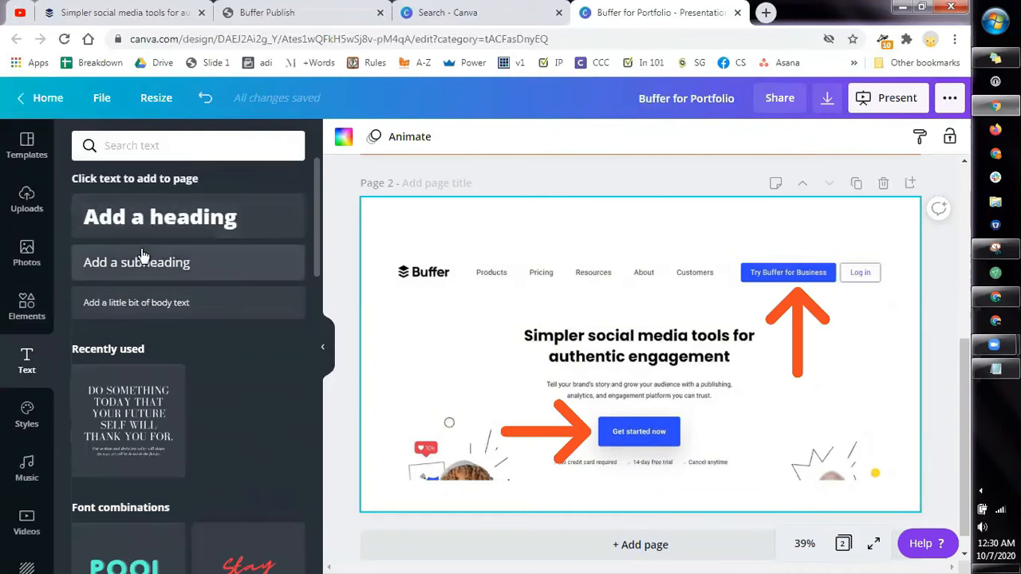
{"action": "left_click", "coordinate": [137, 262]}
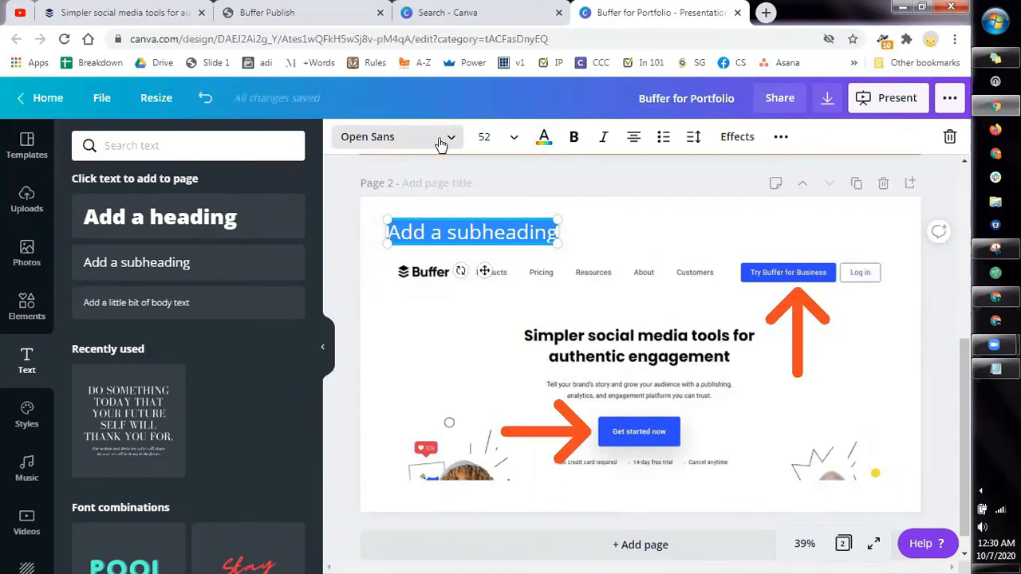
{"action": "left_click", "coordinate": [396, 136]}
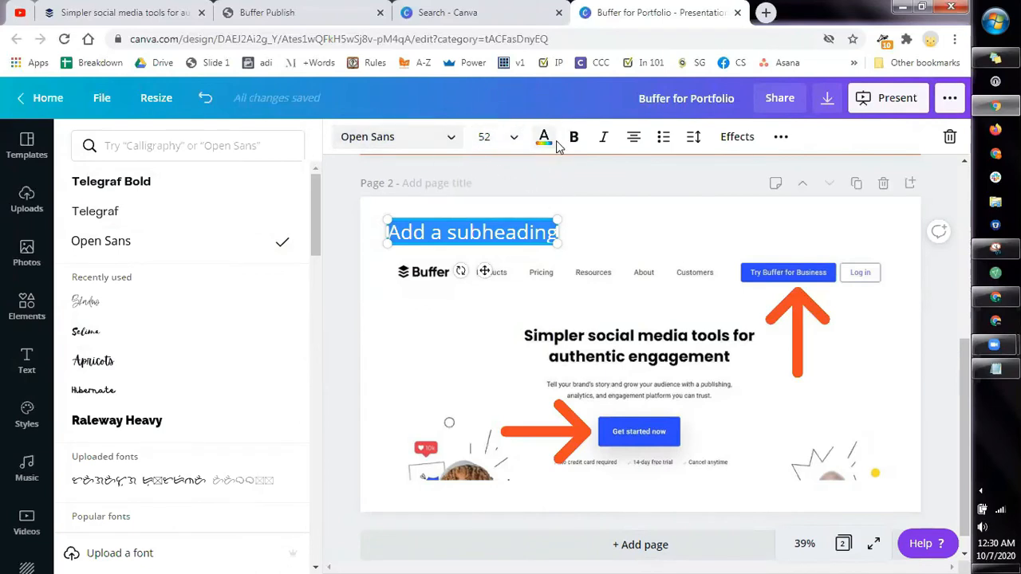
{"action": "mouse_move", "coordinate": [573, 137]}
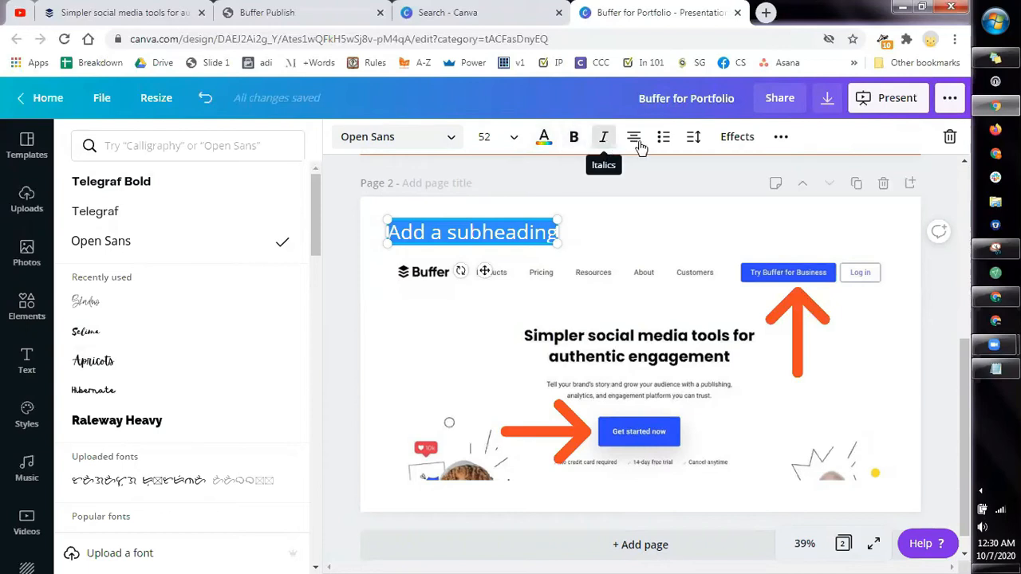
{"action": "mouse_move", "coordinate": [633, 137]}
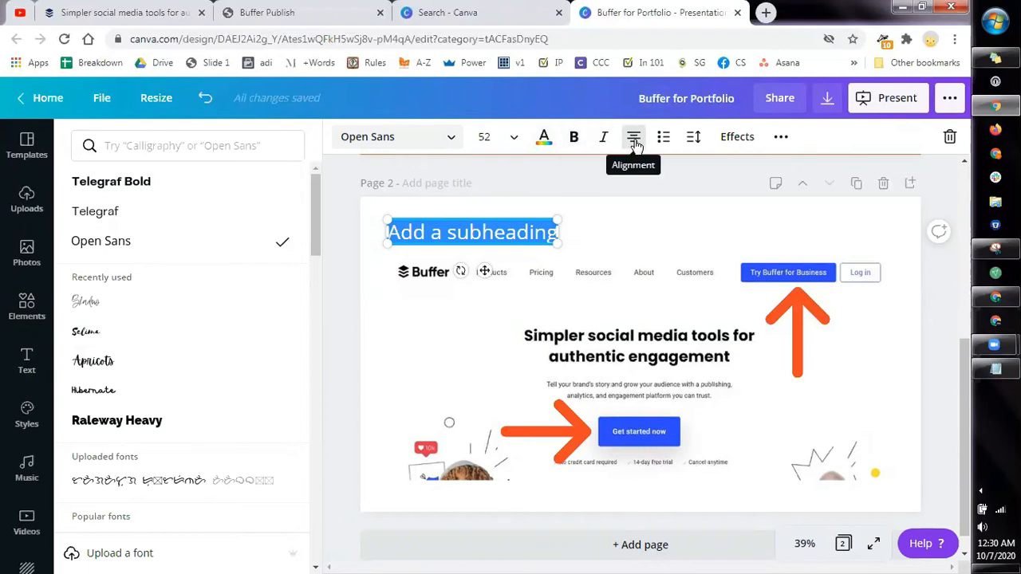
{"action": "left_click", "coordinate": [633, 136]}
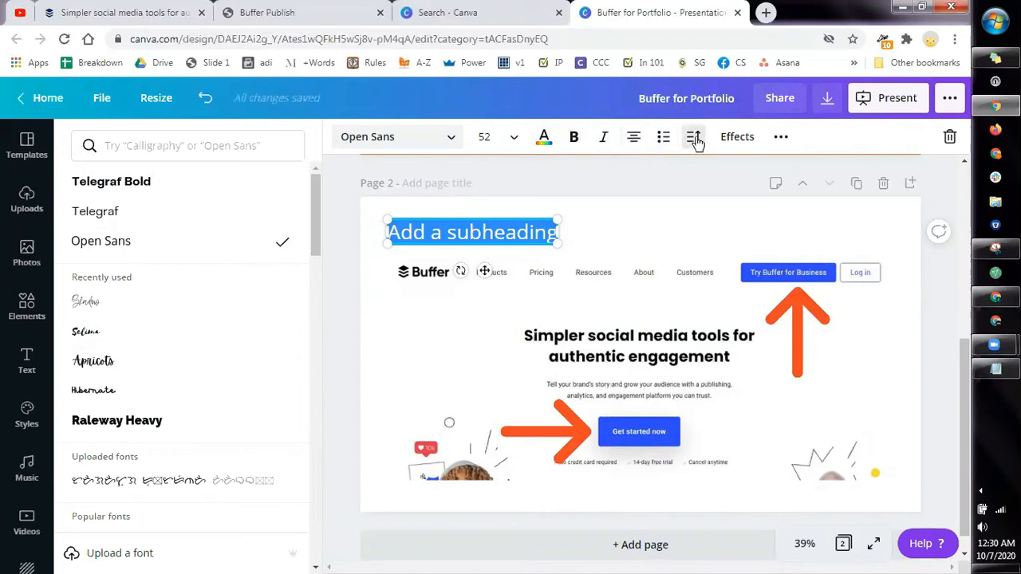
{"action": "left_click", "coordinate": [693, 136]}
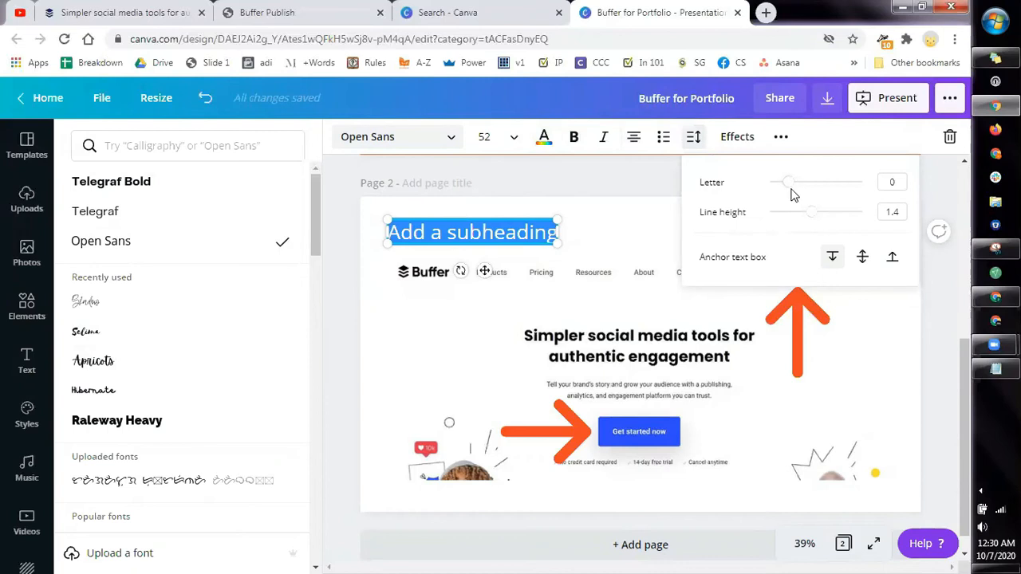
{"action": "mouse_move", "coordinate": [789, 192]}
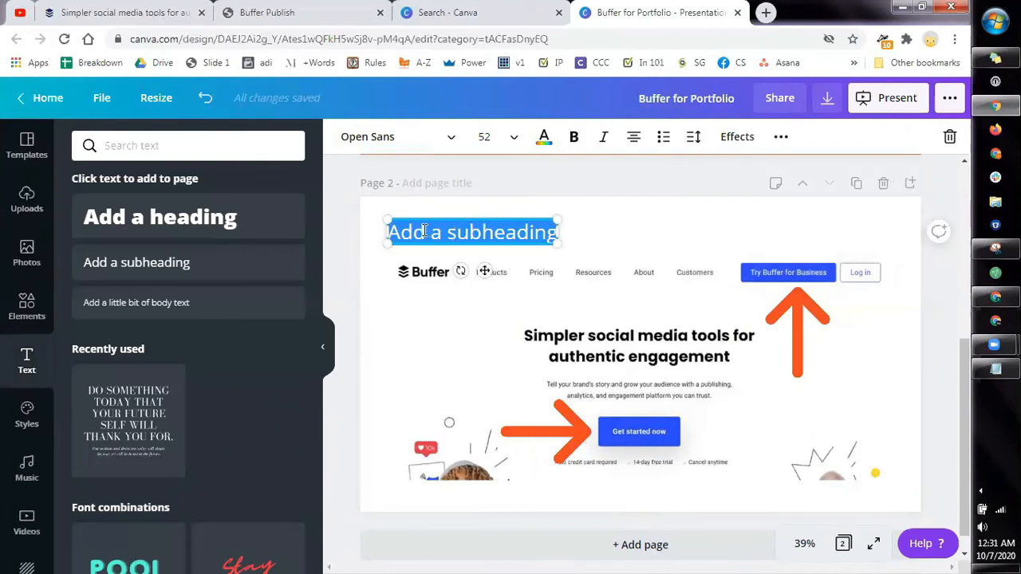
Type the caption "Click on 'Try Buffer for Business'" into the subheading.
{"action": "left_click", "coordinate": [471, 232]}
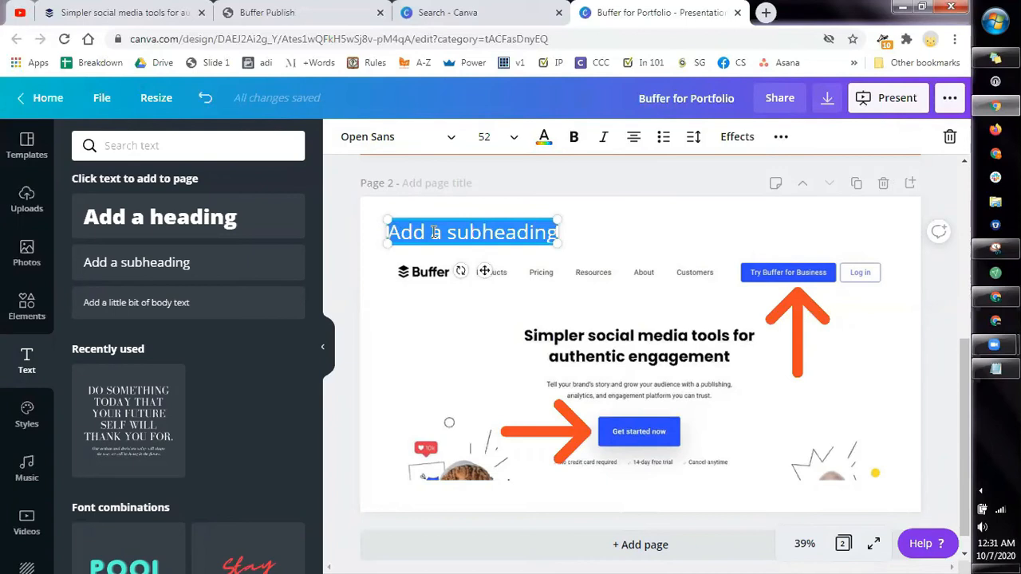
{"action": "type", "text": "Click on 'Try Buffer for"}
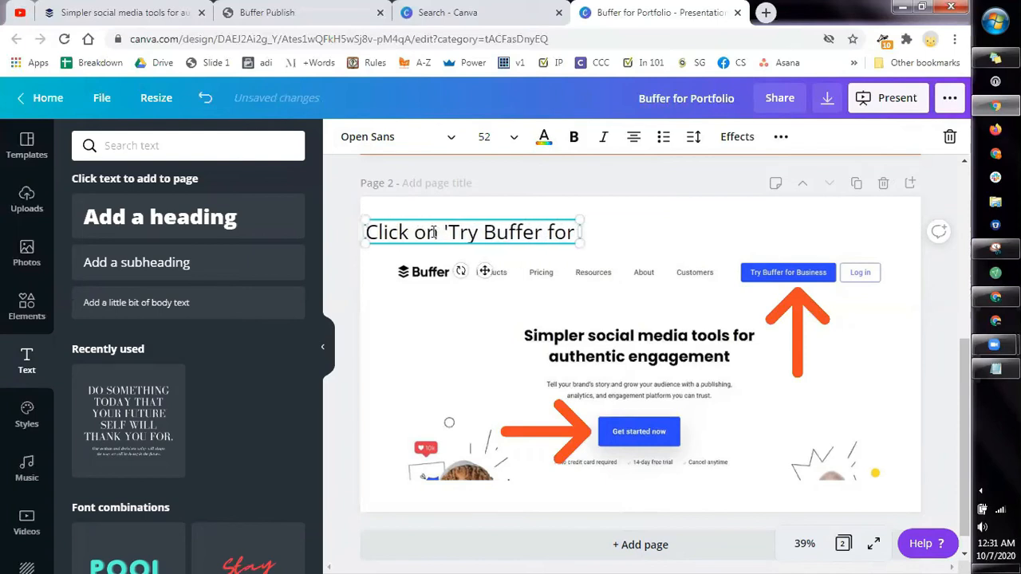
{"action": "type", "text": "Business'"}
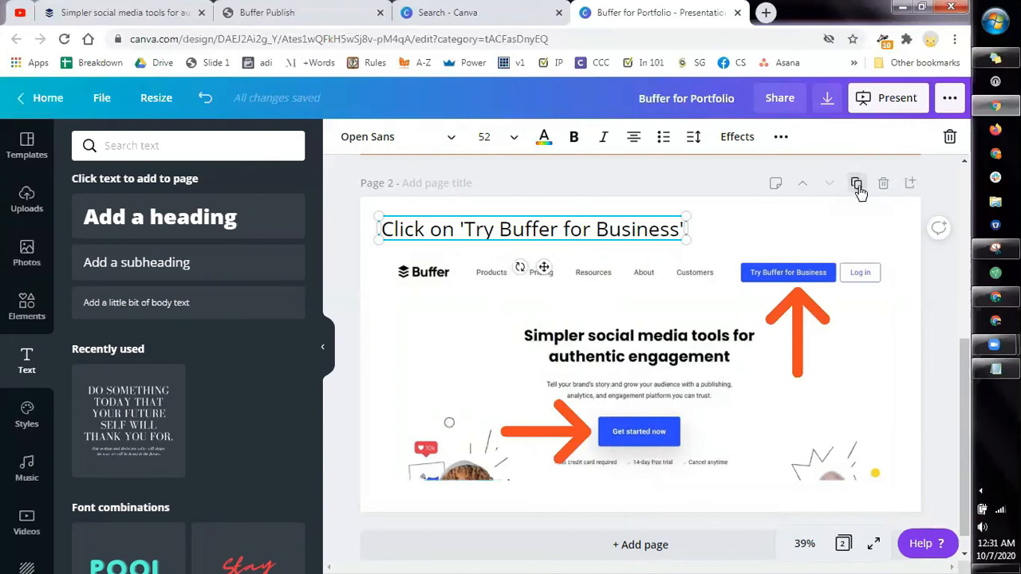
Duplicate the instruction slide as page 3, remove its upward arrow, and enter the caption.
{"action": "left_click", "coordinate": [855, 183]}
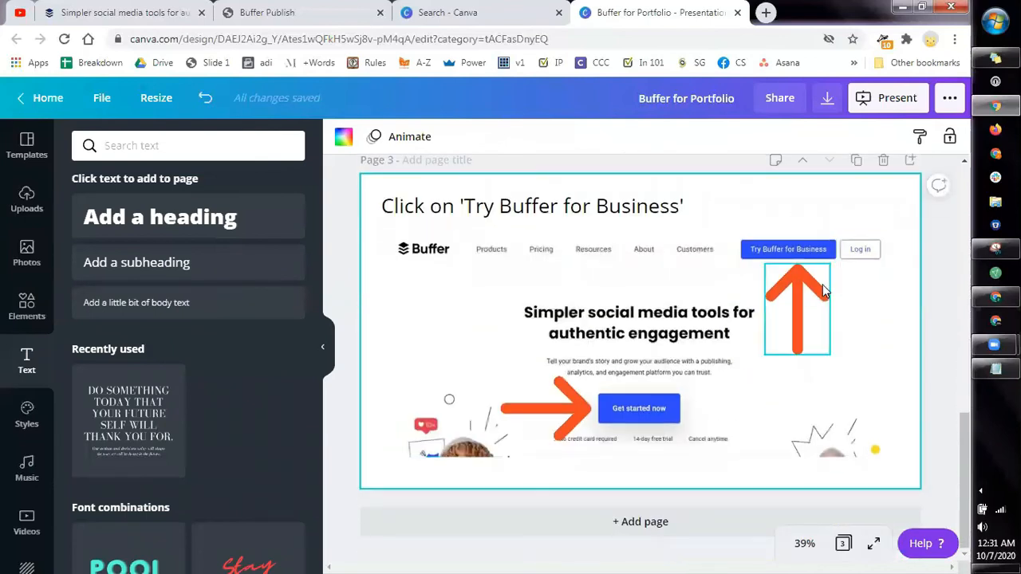
{"action": "mouse_move", "coordinate": [710, 280]}
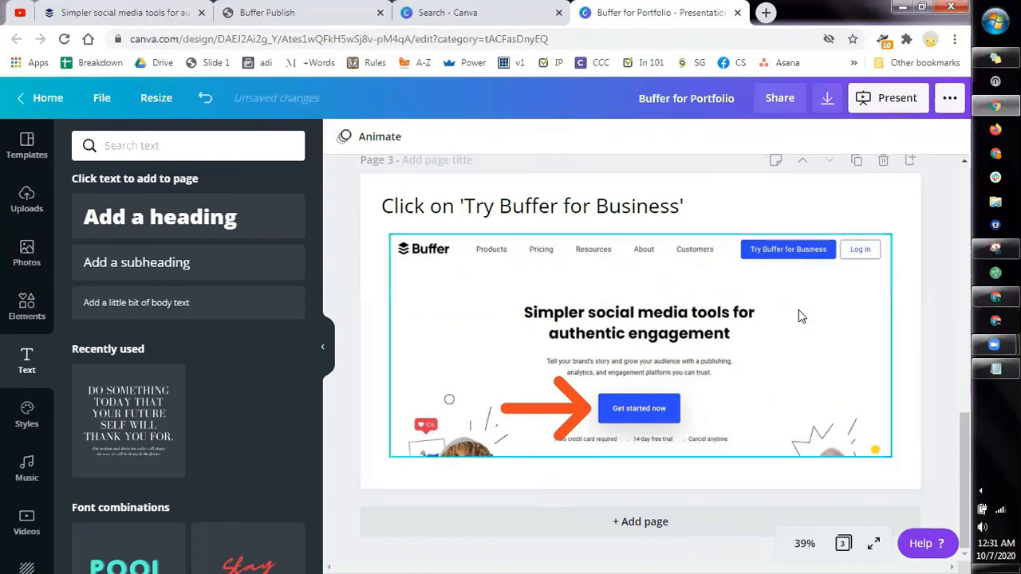
{"action": "left_click", "coordinate": [531, 206]}
{"action": "type", "text": "or "}
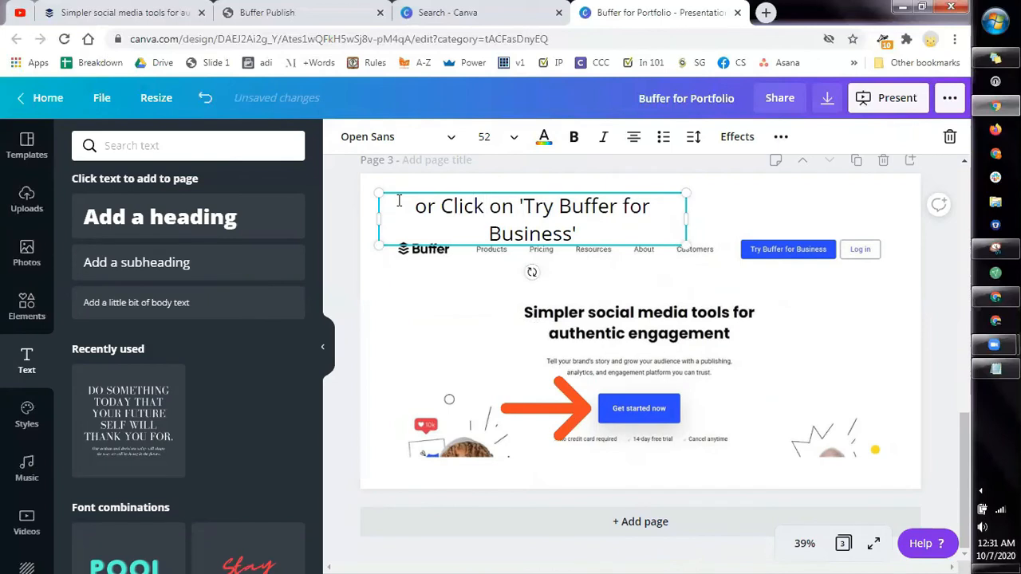
Replace the caption's button name with 'Get Started Now', making it bold and left-aligned.
{"action": "left_click_drag", "start_coordinate": [525, 205], "coordinate": [556, 234]}
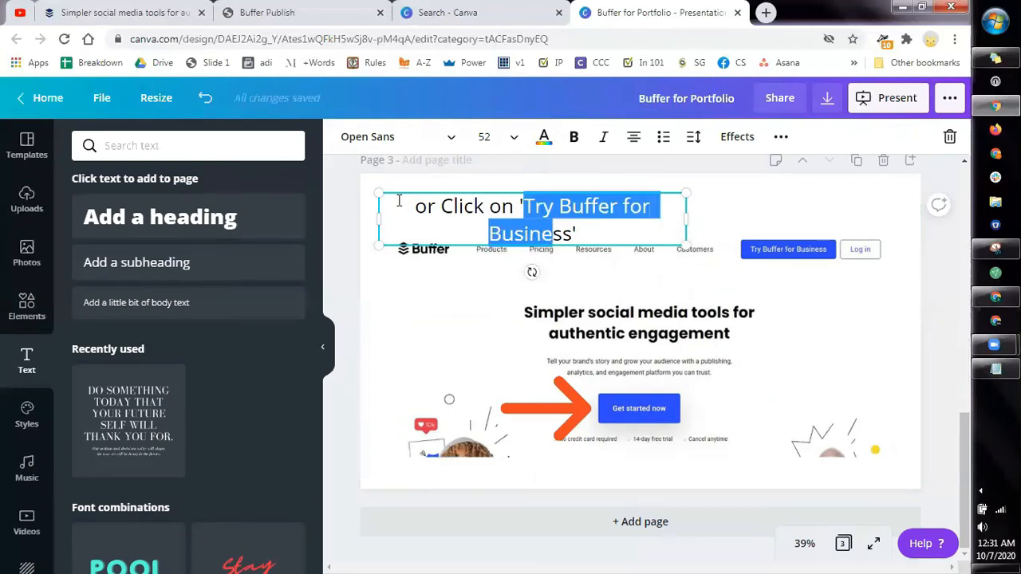
{"action": "type", "text": "Get S'"}
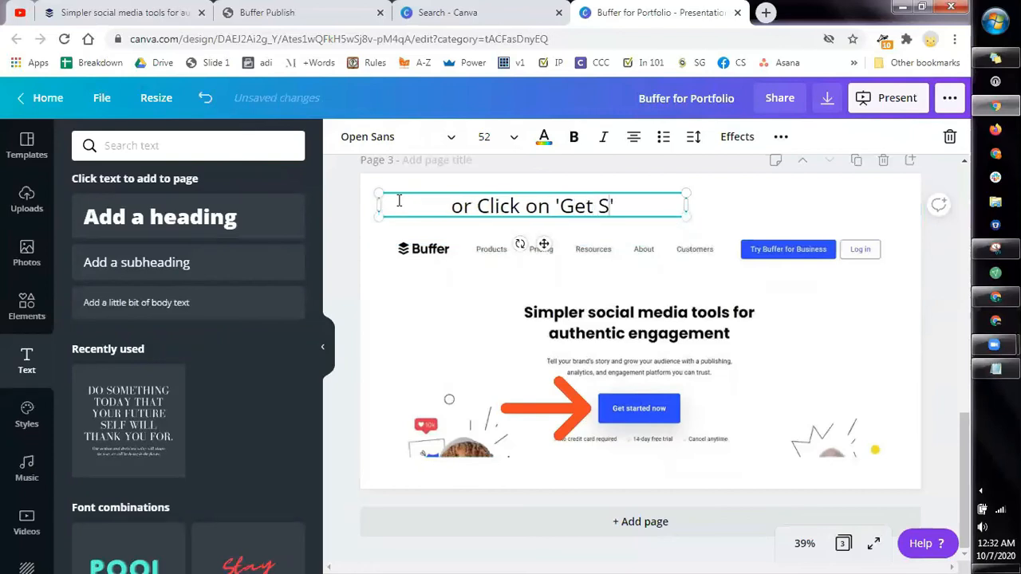
{"action": "type", "text": "tarted Now"}
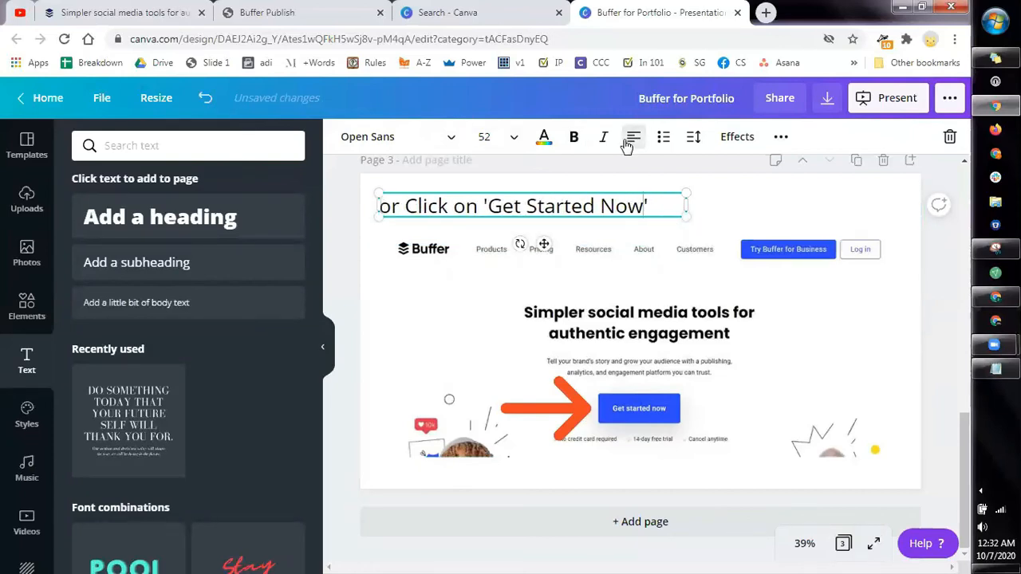
{"action": "left_click", "coordinate": [741, 209]}
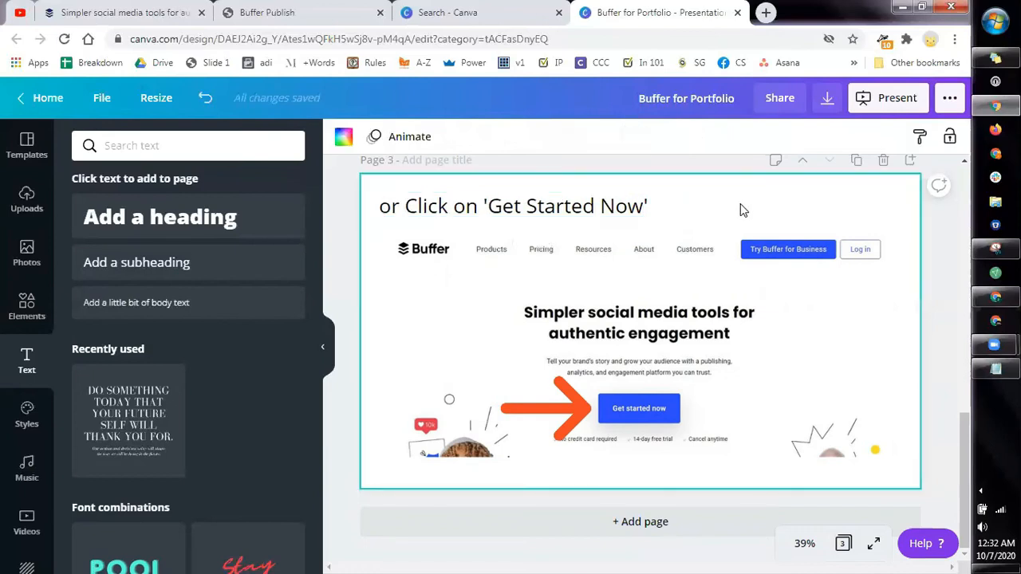
{"action": "left_click", "coordinate": [513, 206]}
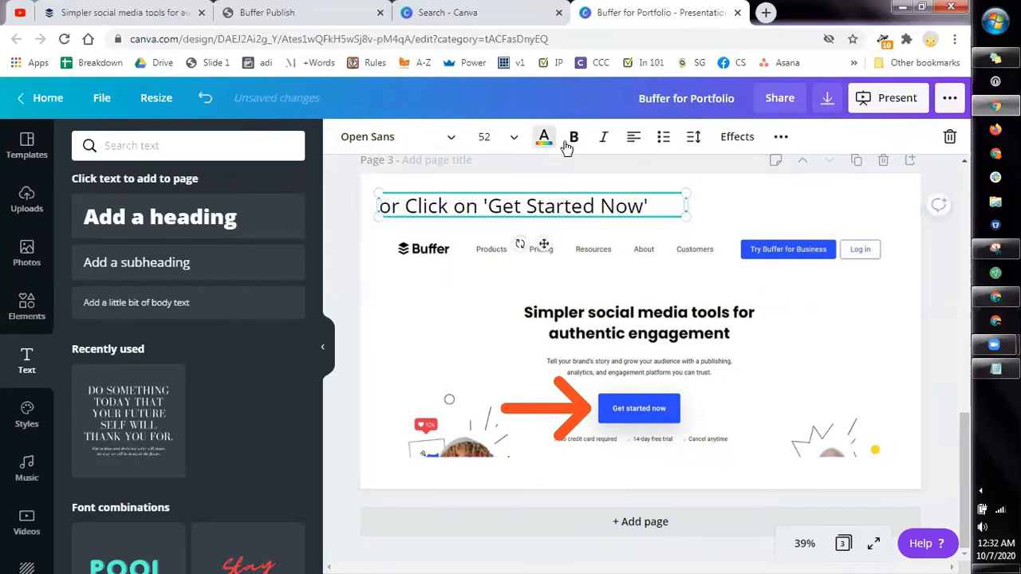
{"action": "left_click", "coordinate": [574, 136]}
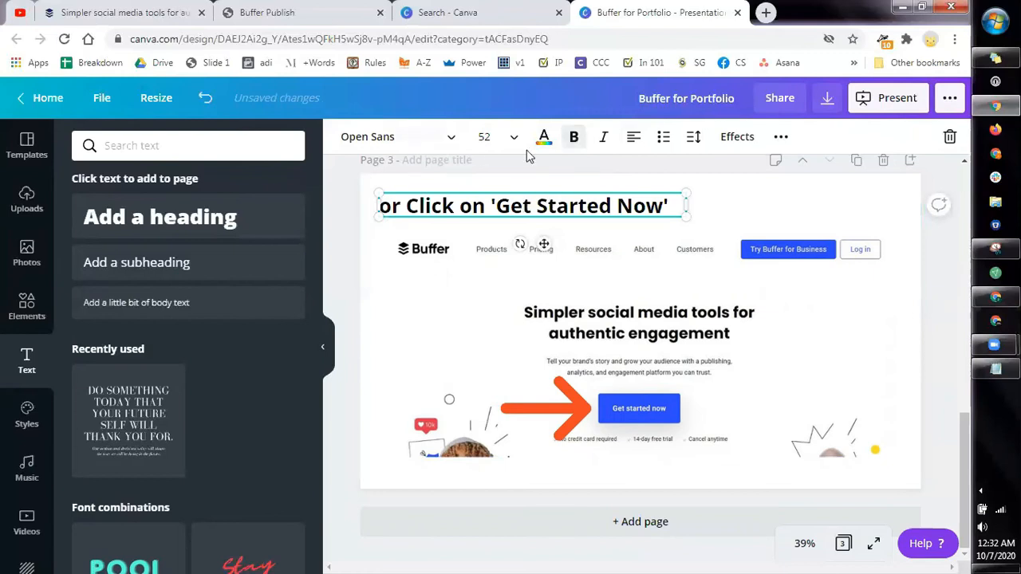
{"action": "left_click", "coordinate": [543, 136]}
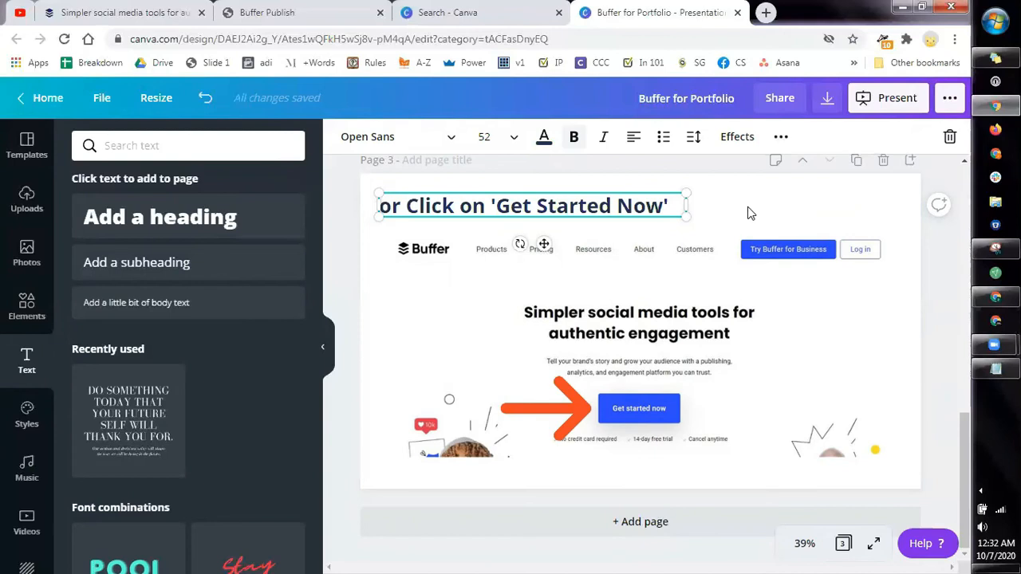
{"action": "left_click", "coordinate": [638, 343]}
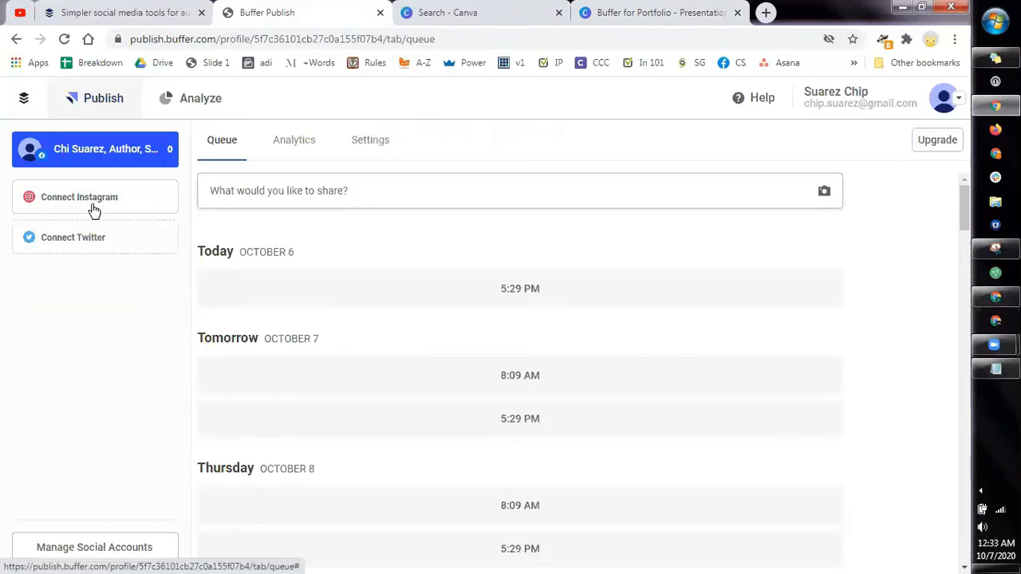
{"action": "mouse_move", "coordinate": [95, 238]}
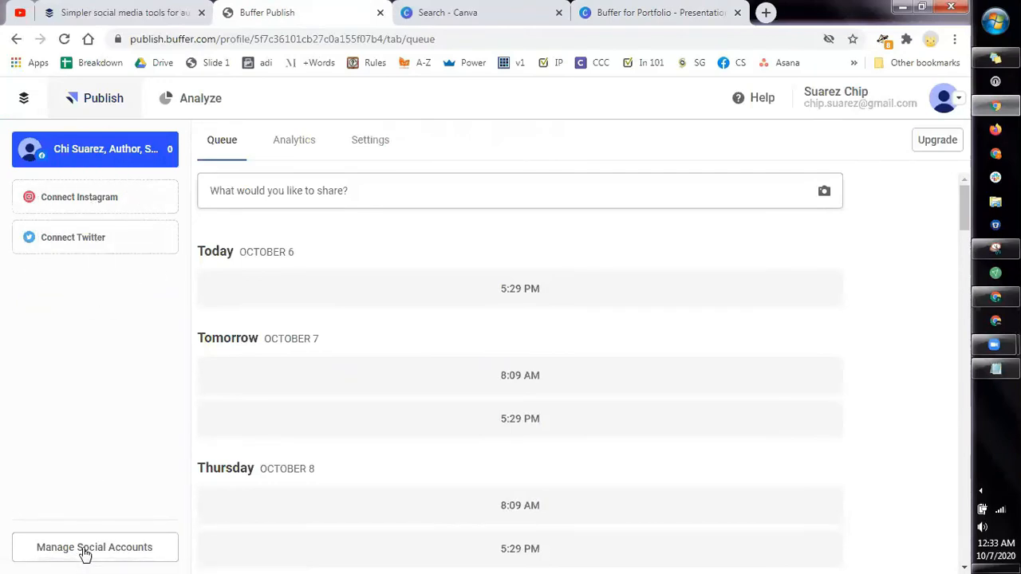
{"action": "mouse_move", "coordinate": [94, 547]}
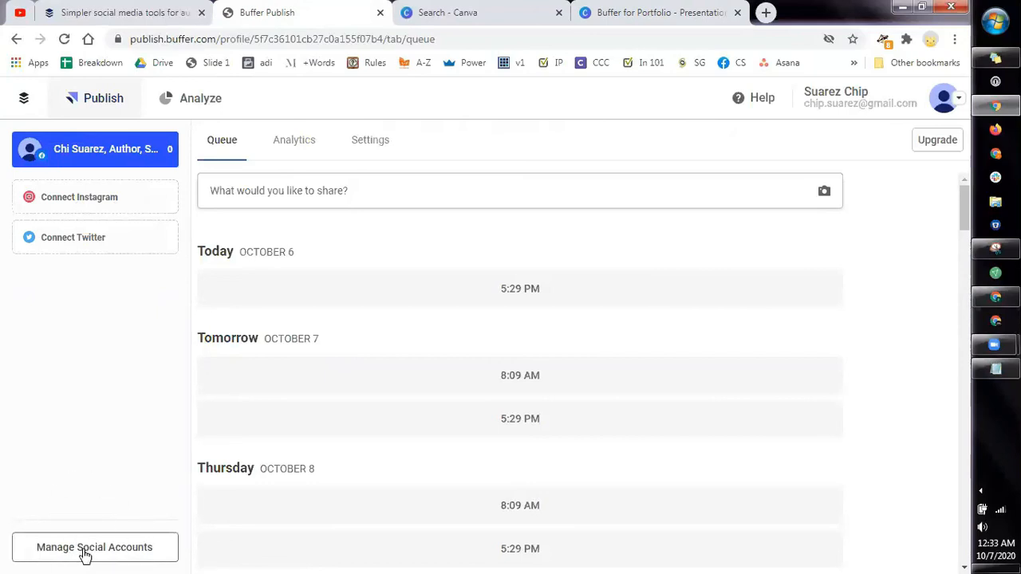
{"action": "mouse_move", "coordinate": [250, 200]}
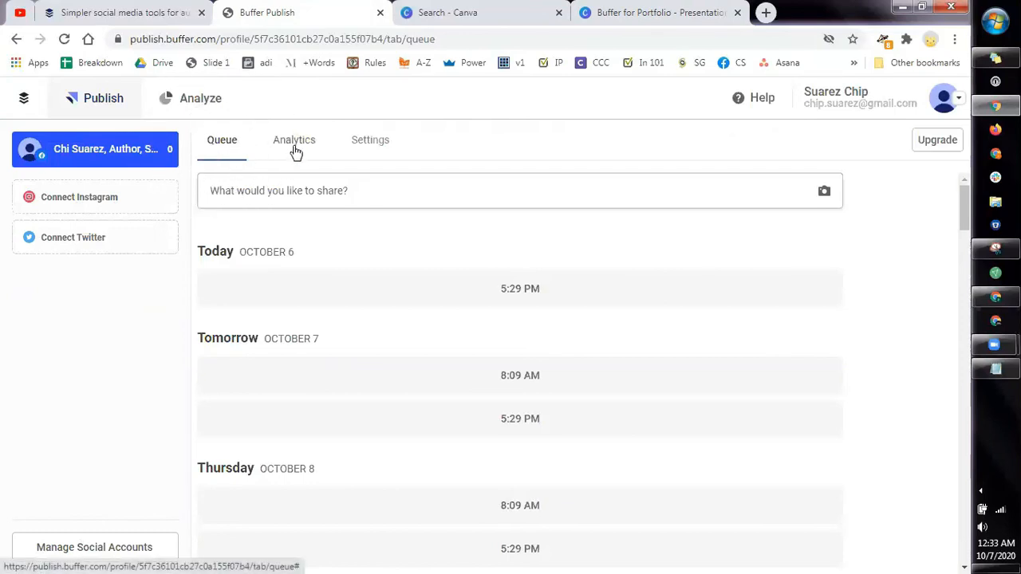
{"action": "mouse_move", "coordinate": [386, 161]}
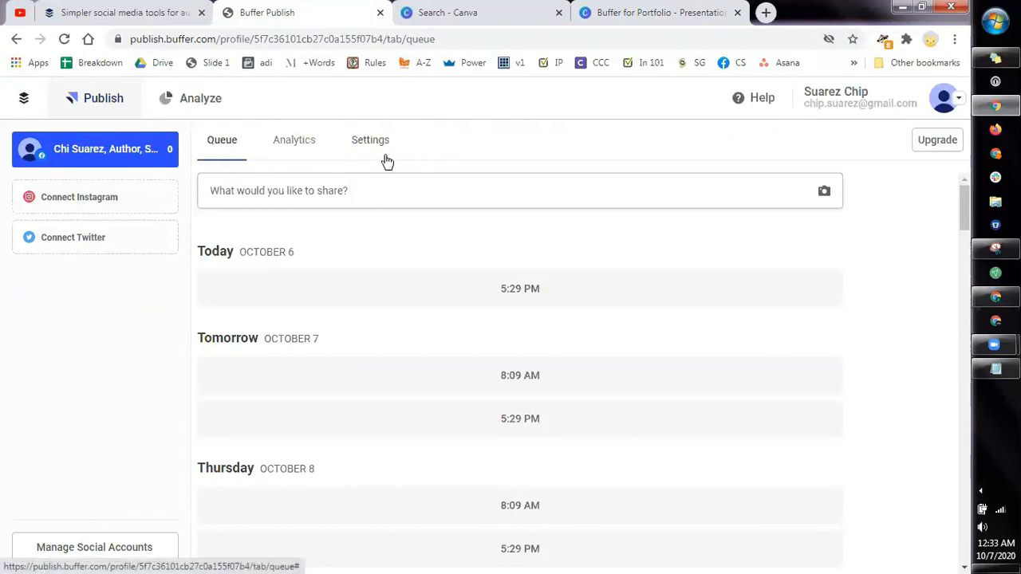
{"action": "mouse_move", "coordinate": [381, 196]}
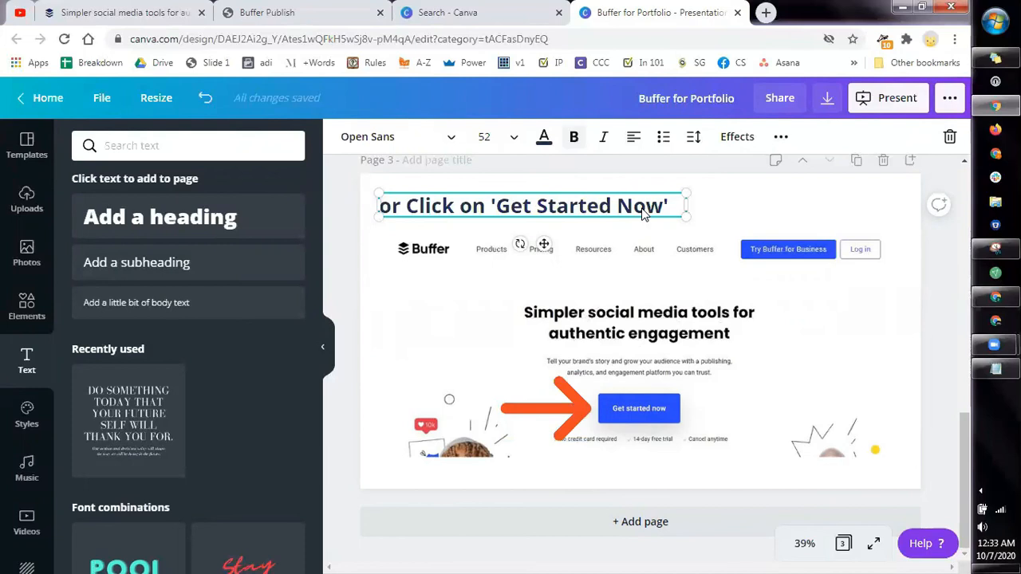
{"action": "mouse_move", "coordinate": [821, 84]}
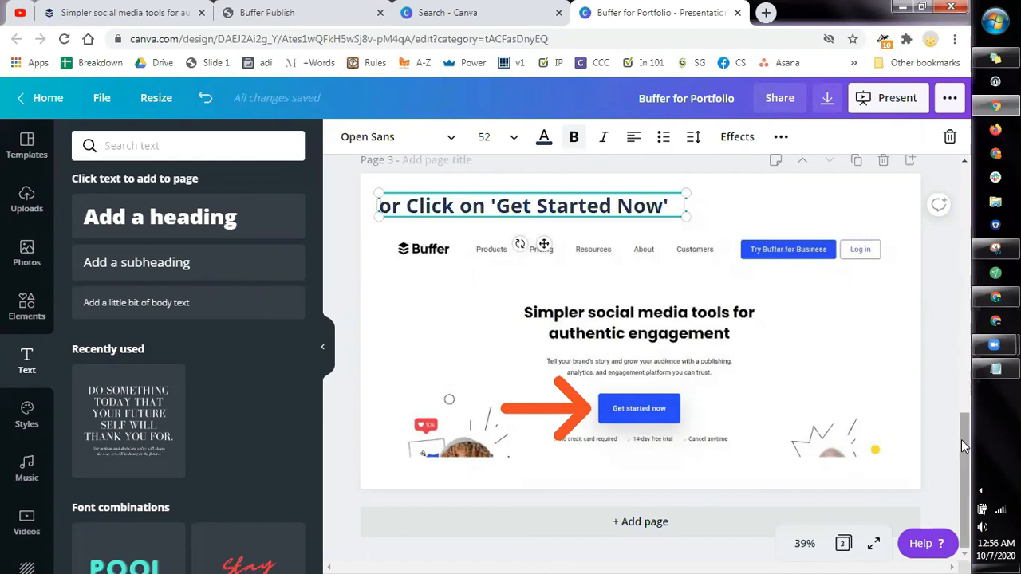
{"action": "scroll", "scroll_direction": "up", "scroll_amount": 3}
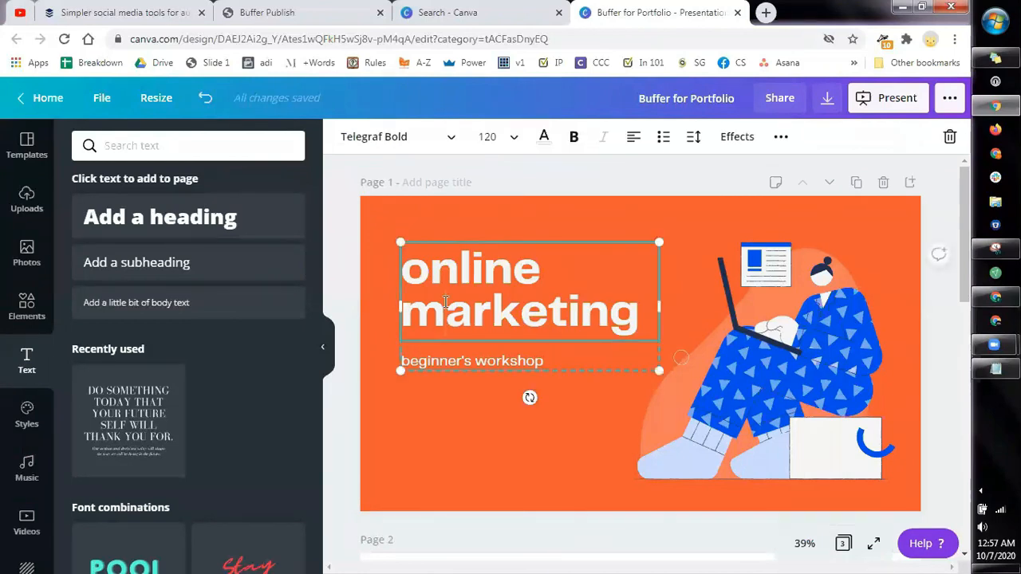
Change the page 1 heading to 'How to Use Buffer to Automate your Social Media Posts'.
{"action": "type", "text": "How to us"}
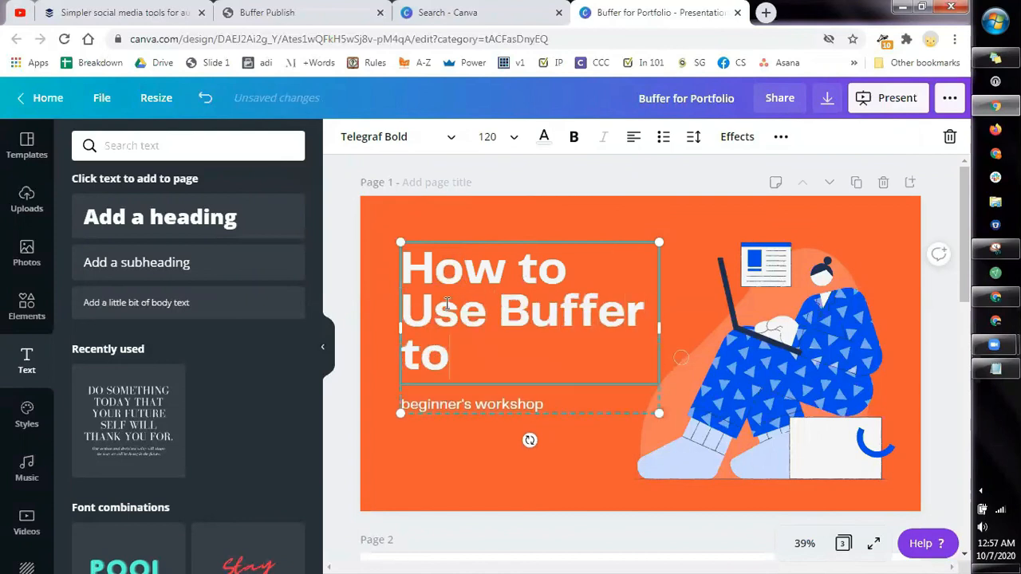
{"action": "type", "text": "Automate your Social Media Posts"}
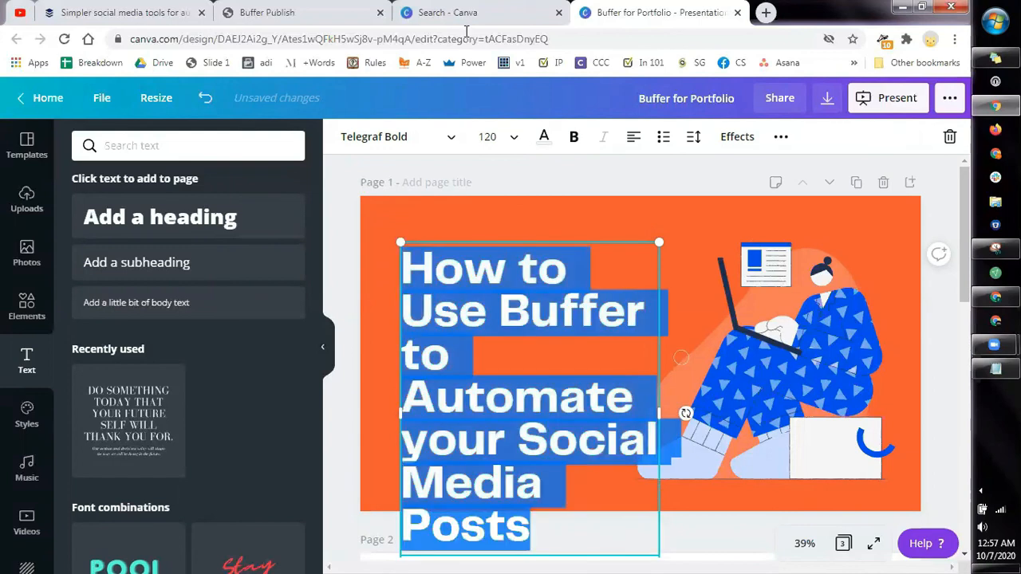
{"action": "left_click", "coordinate": [513, 136]}
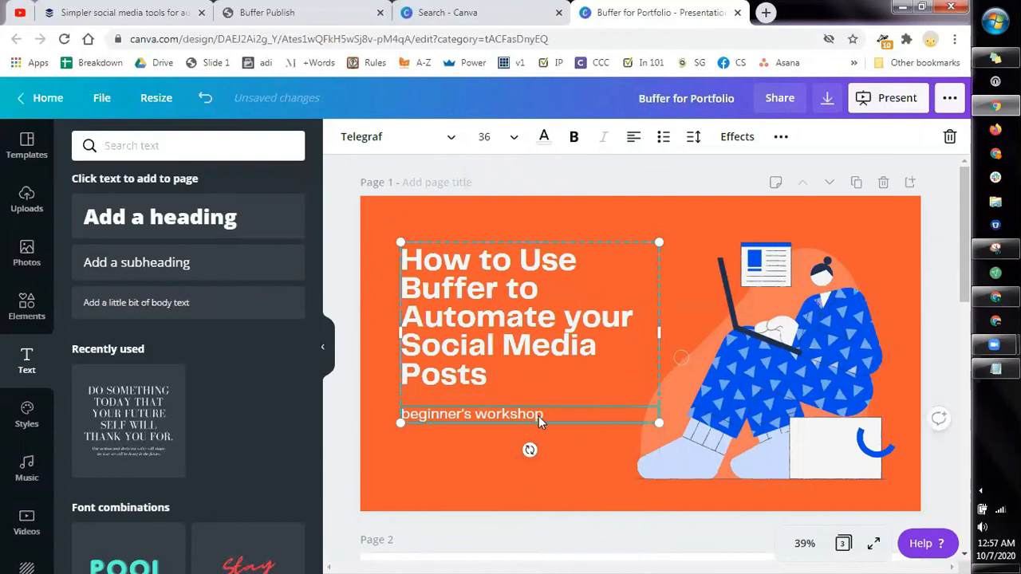
Replace the subtitle with 'An Easy, Step-by-Step Guide'.
{"action": "triple_click", "coordinate": [471, 414]}
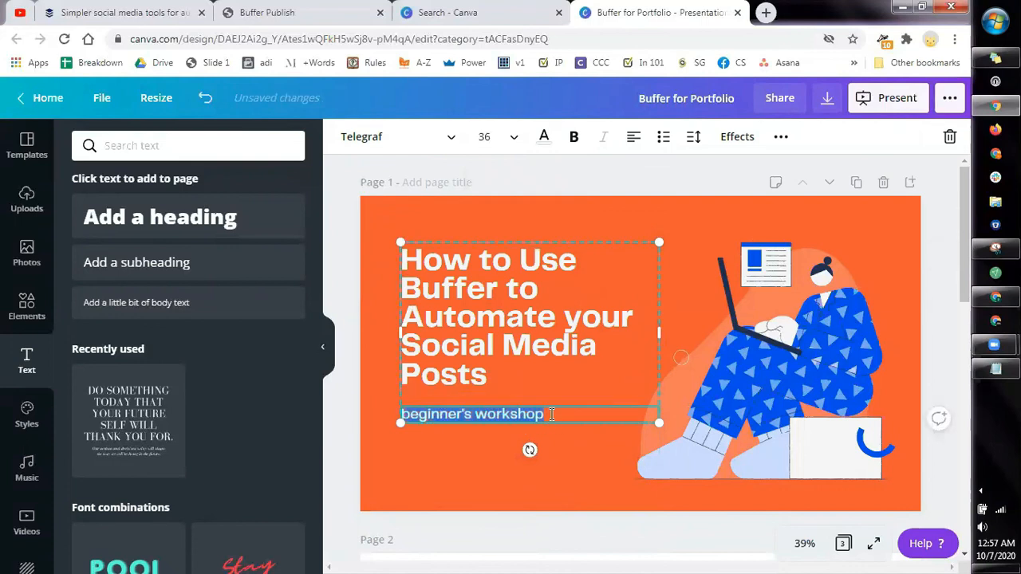
{"action": "type", "text": "An Easy, Step"}
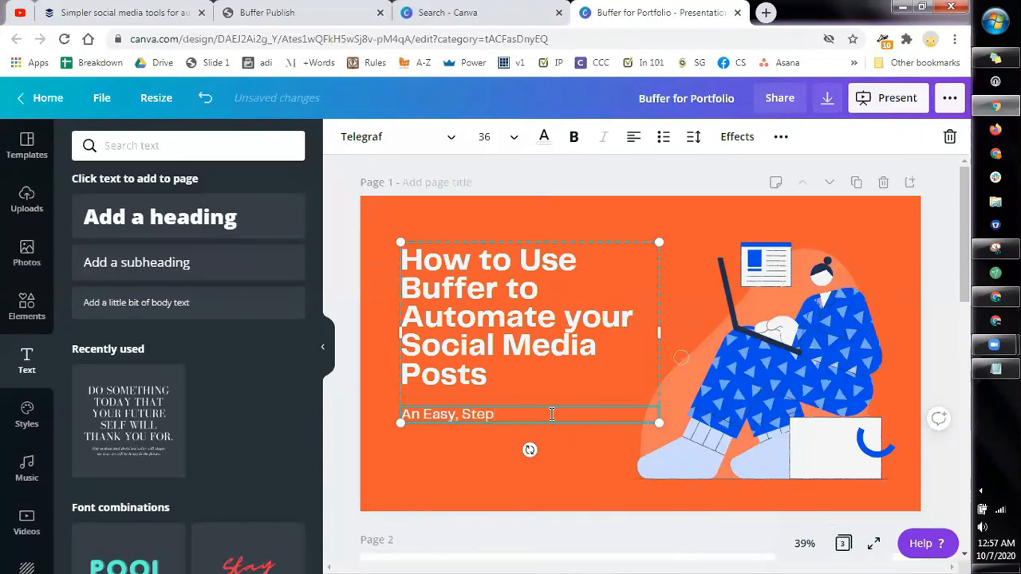
{"action": "type", "text": "-by-s"}
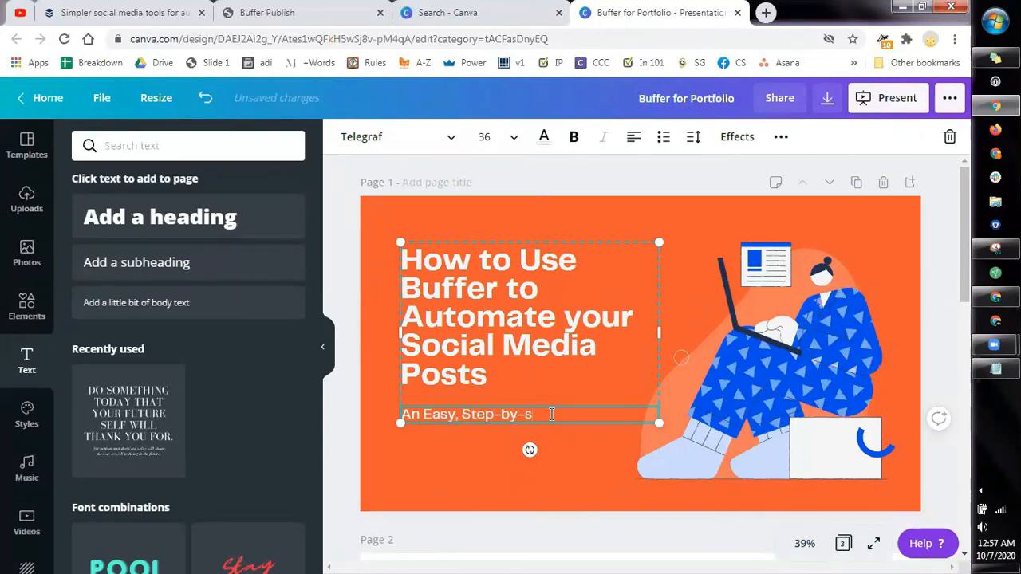
{"action": "type", "text": "tep G"}
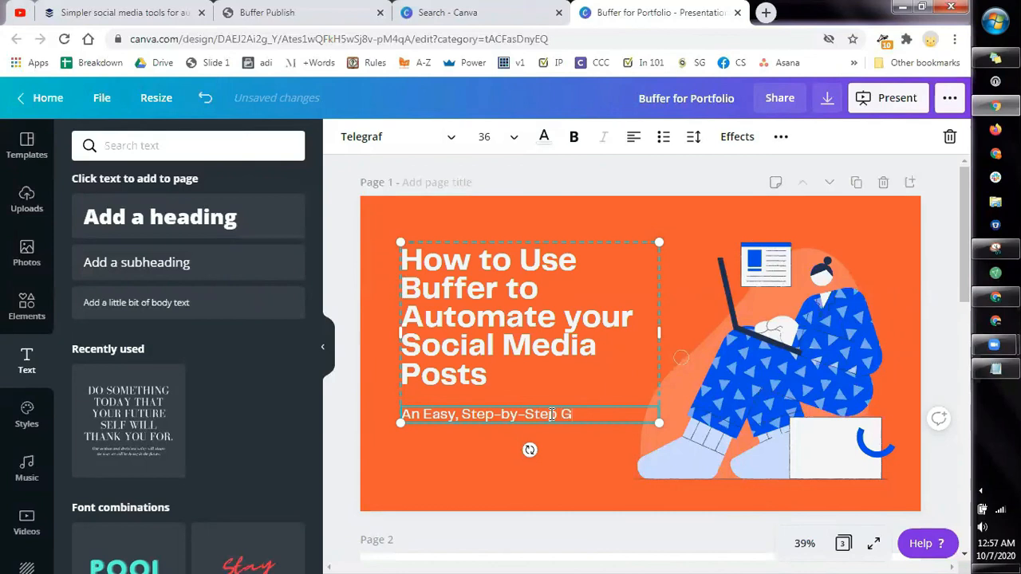
{"action": "type", "text": "uide"}
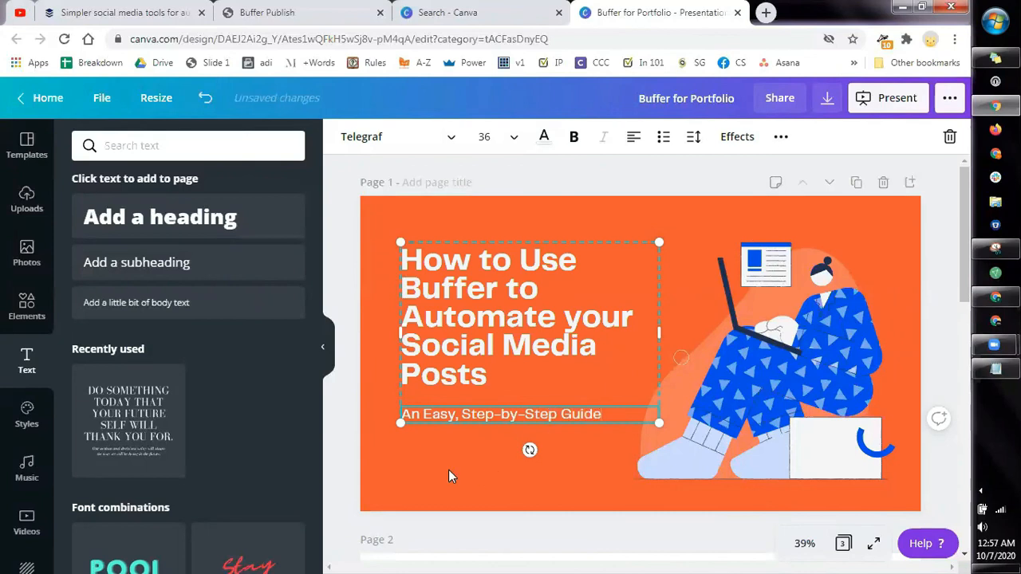
{"action": "left_click", "coordinate": [452, 469]}
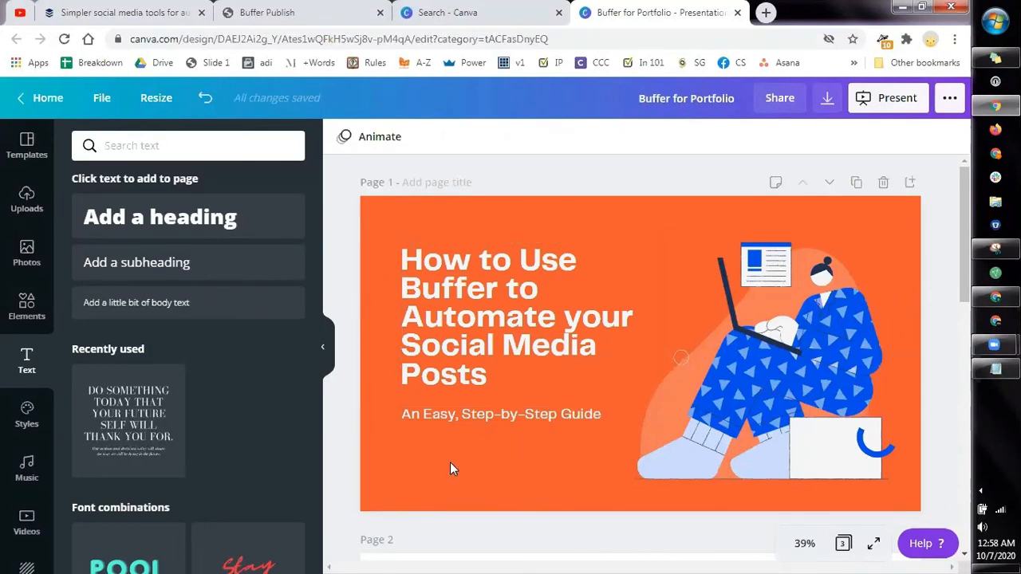